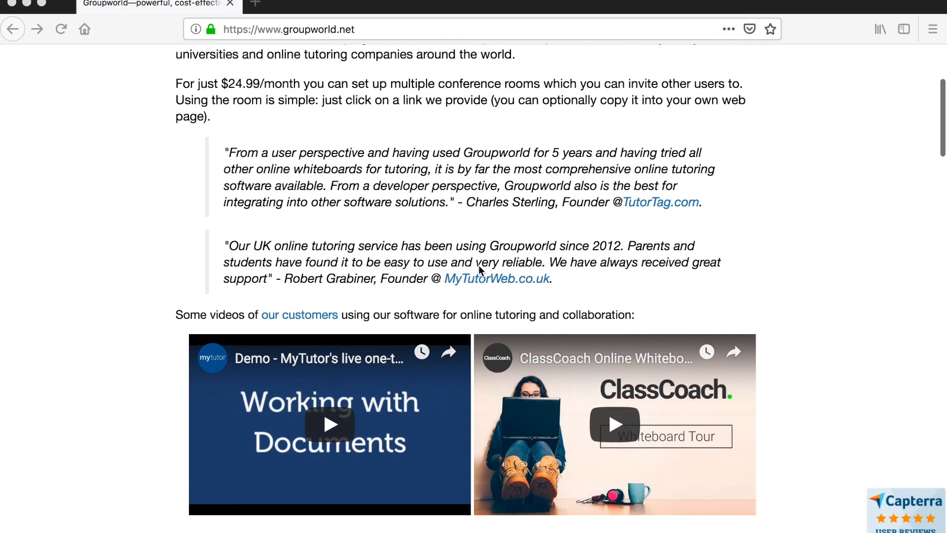
- Scroll to pricing and start the Professional hosted free trial to reach admin sign-in
scroll("down", 3)
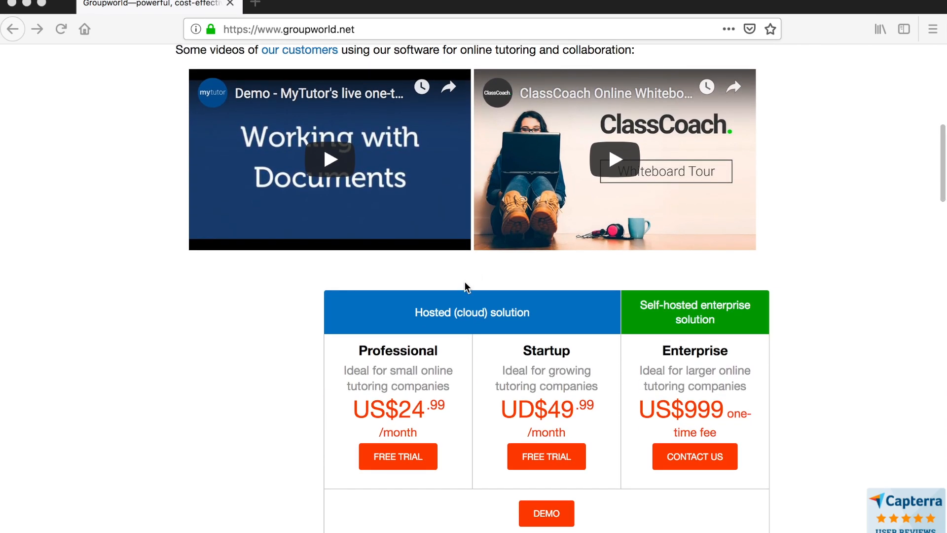
mouse_move(404, 462)
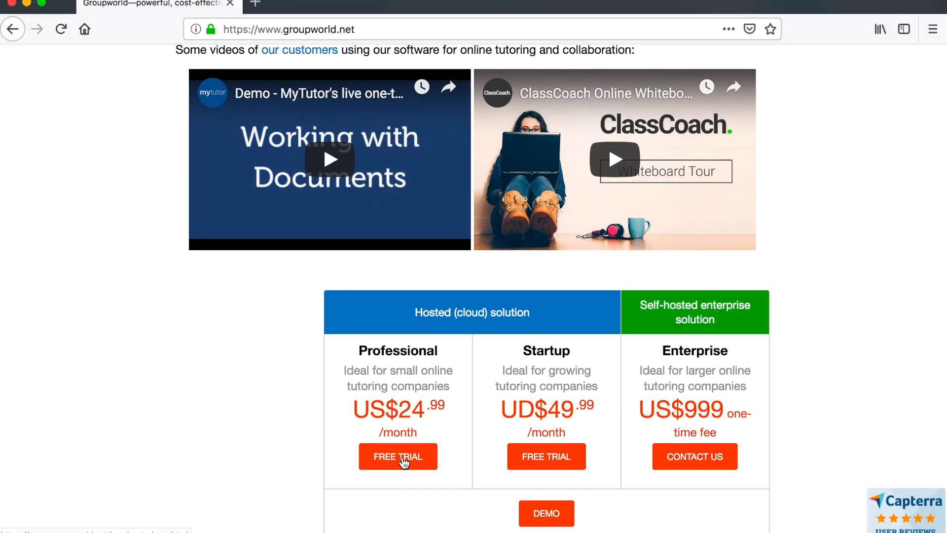
left_click(398, 456)
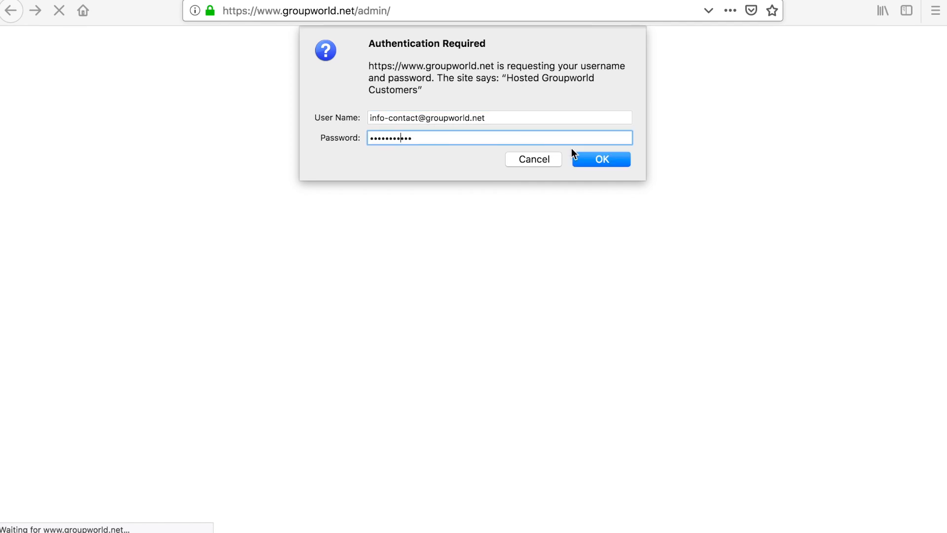
- Decline updating the saved Firefox login and scroll down to the Your rooms table
left_click(601, 159)
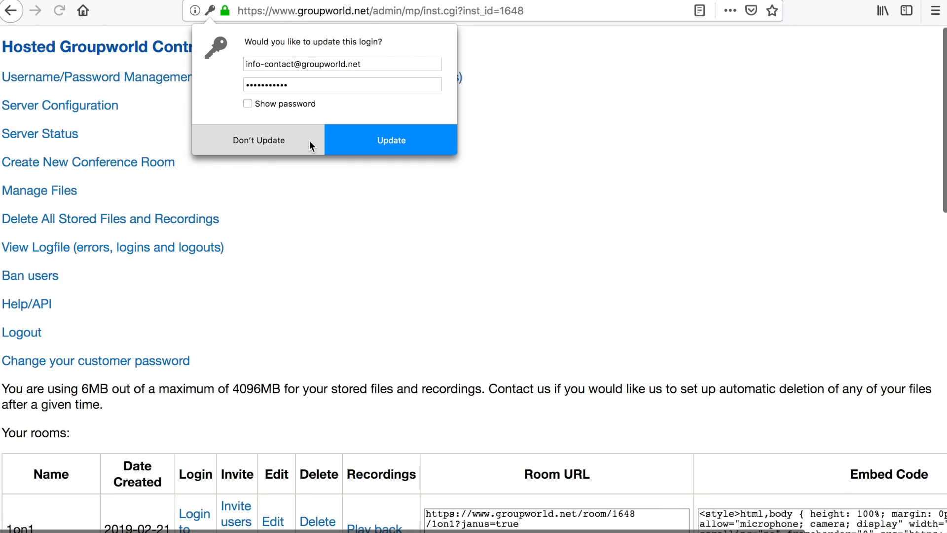
left_click(259, 140)
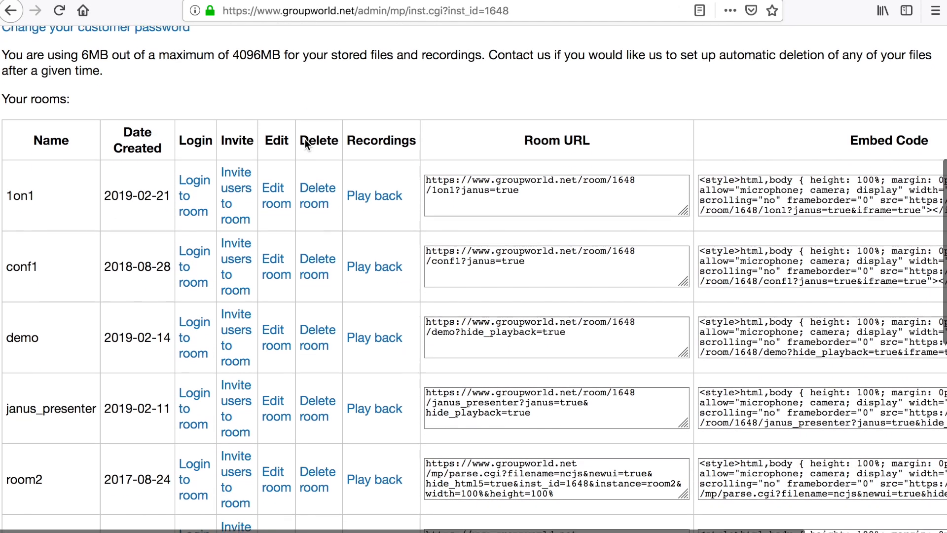
scroll("down", 3)
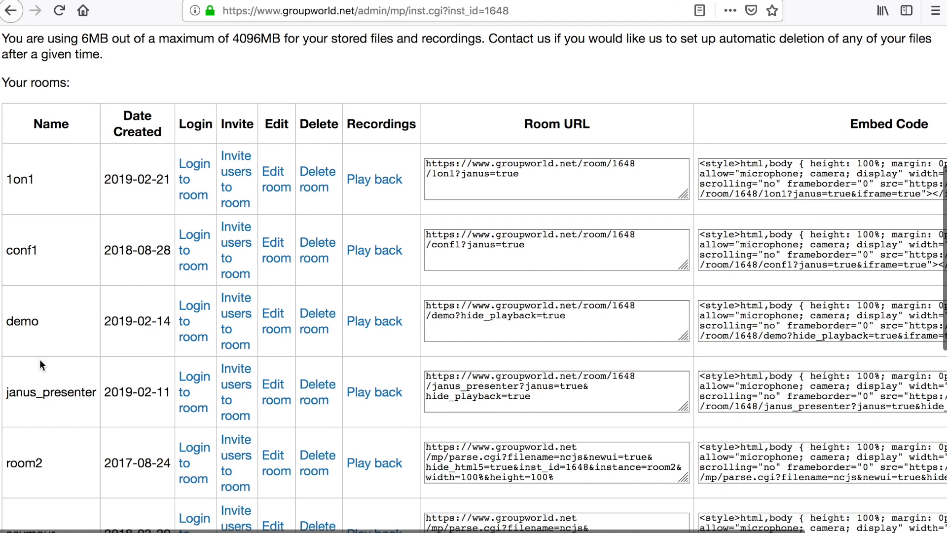
mouse_move(71, 410)
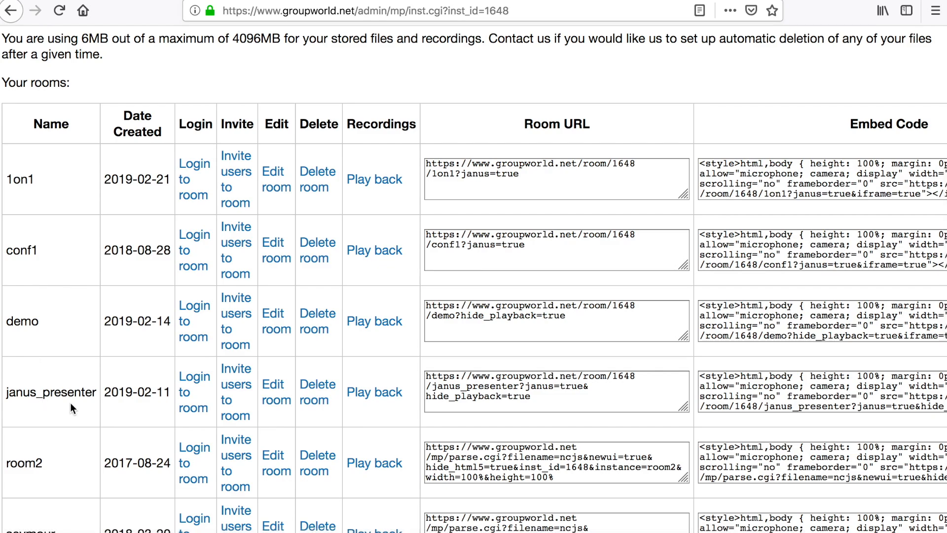
mouse_move(168, 281)
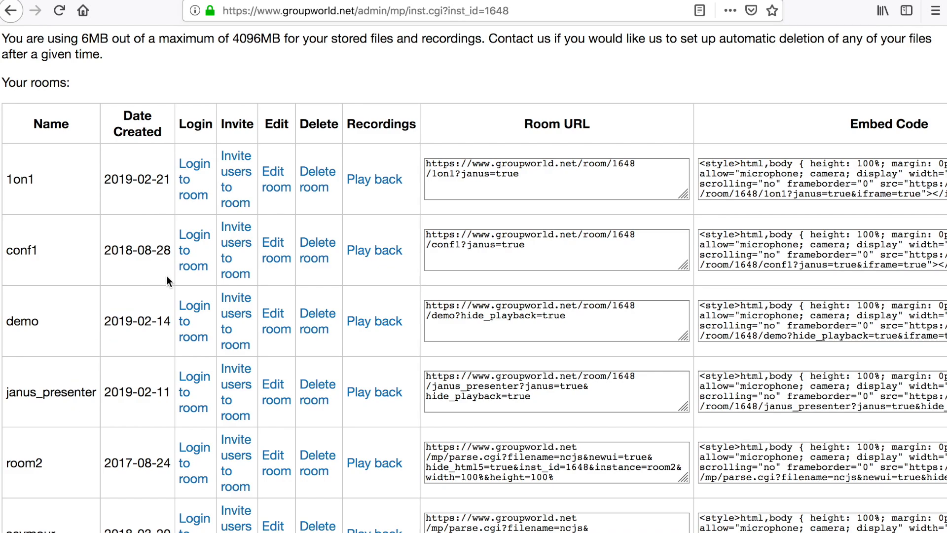
mouse_move(194, 199)
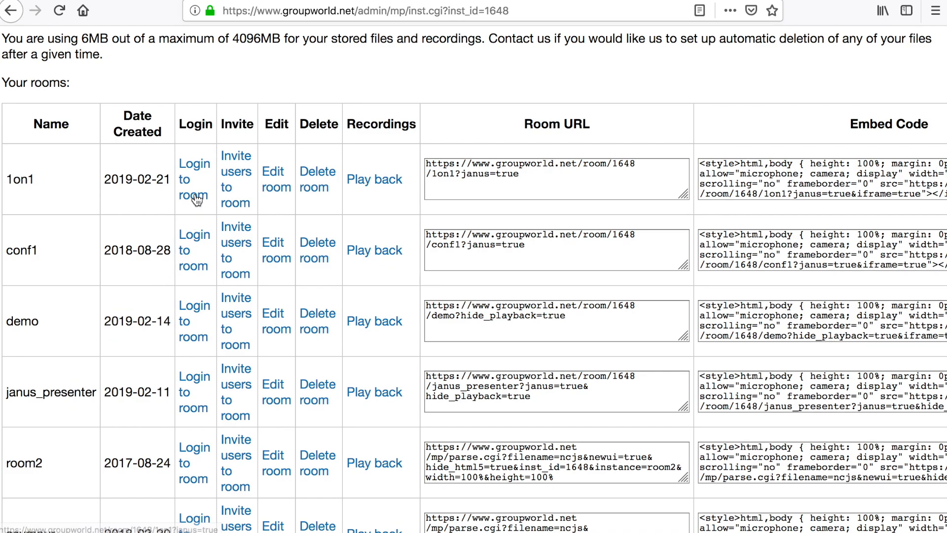
left_click(194, 179)
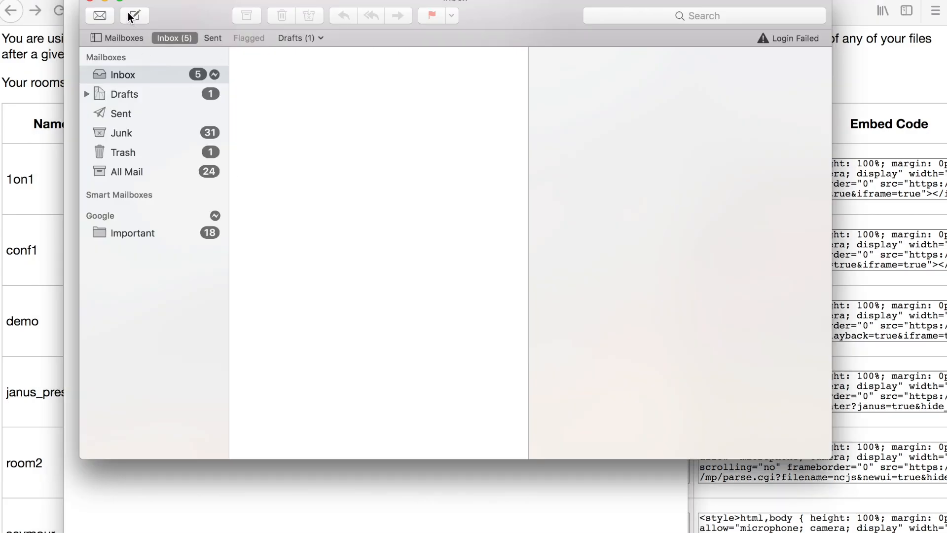
left_click(134, 15)
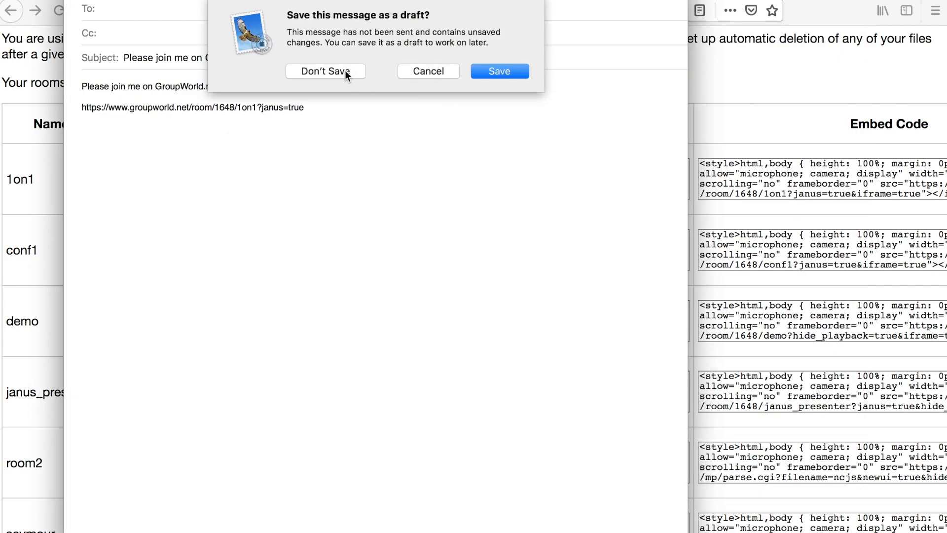
left_click(325, 71)
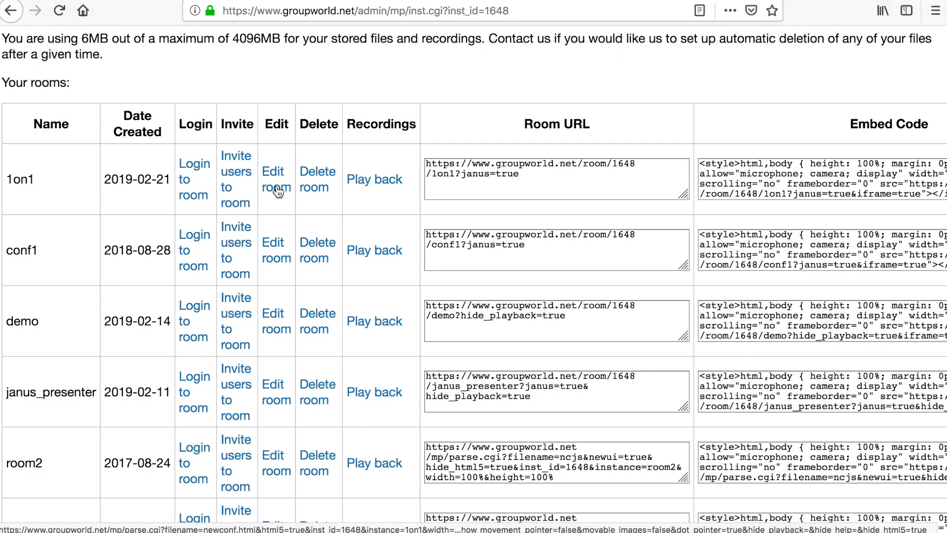
- Open the 1on1 room's edit page and review its automatic recording and presenter username robert
left_click(276, 180)
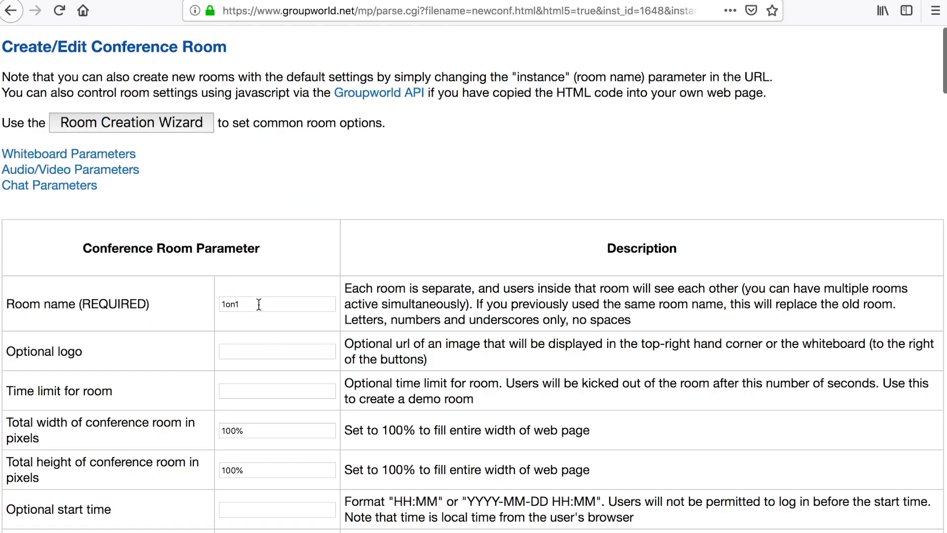
left_click(277, 303)
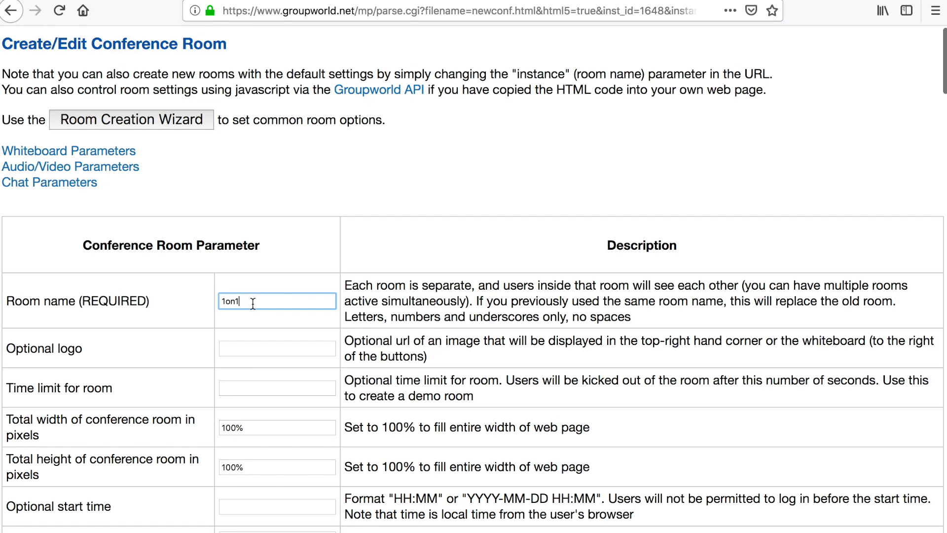
scroll("down", 3)
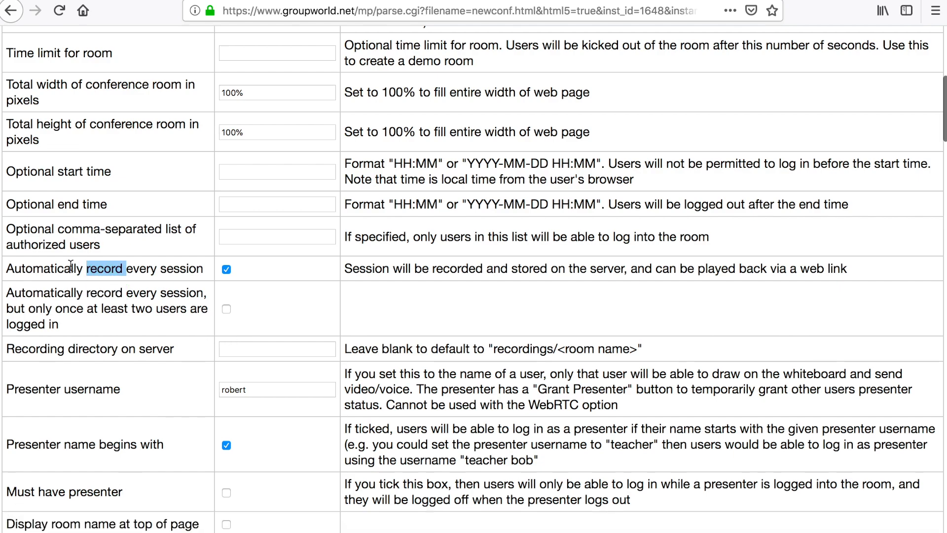
triple_click(104, 268)
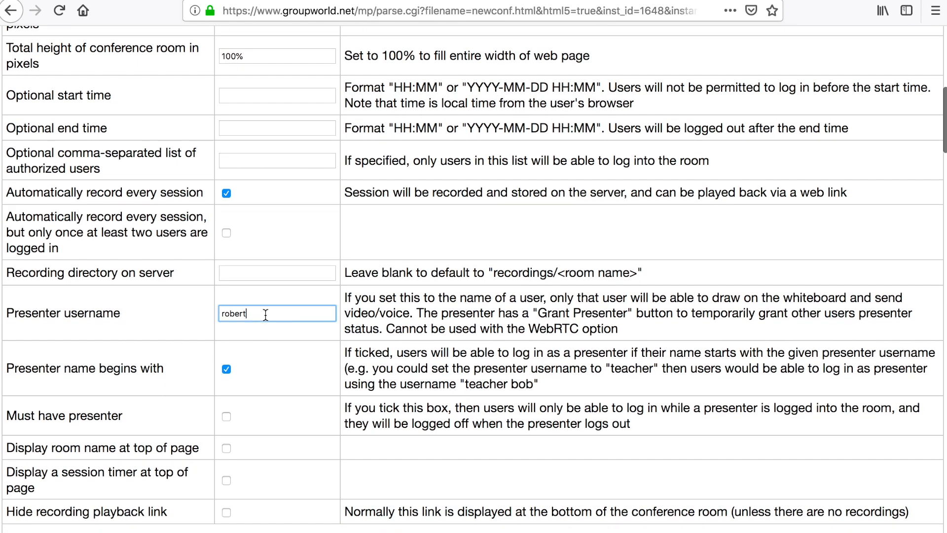
double_click(234, 313)
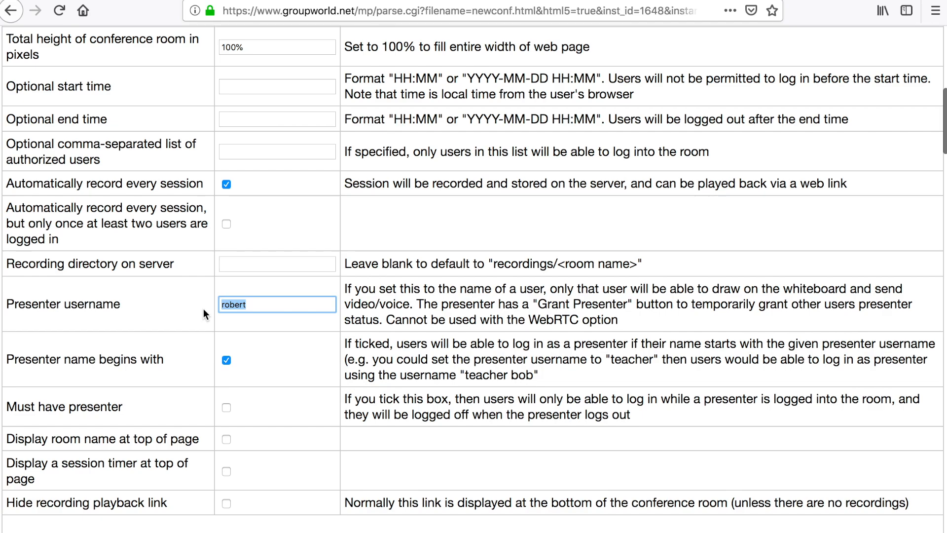
scroll("down", 3)
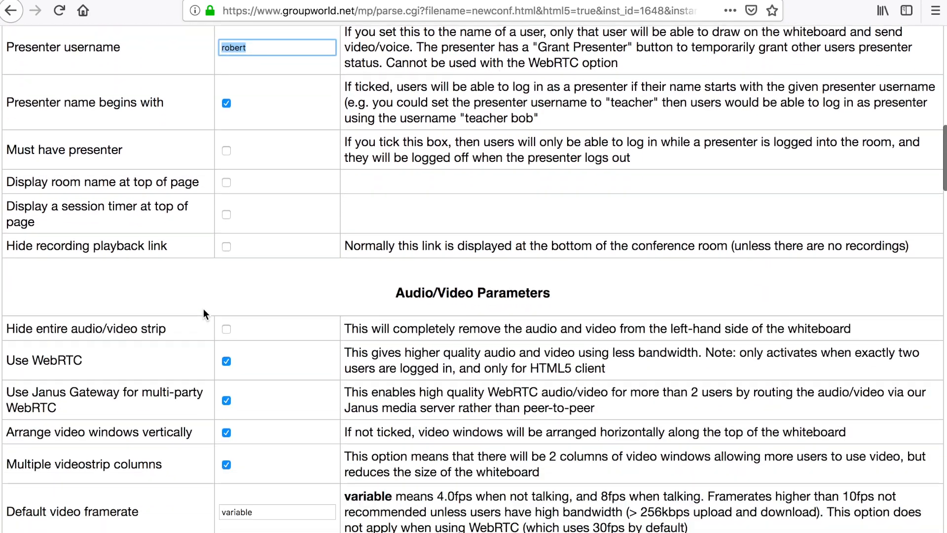
scroll("down", 3)
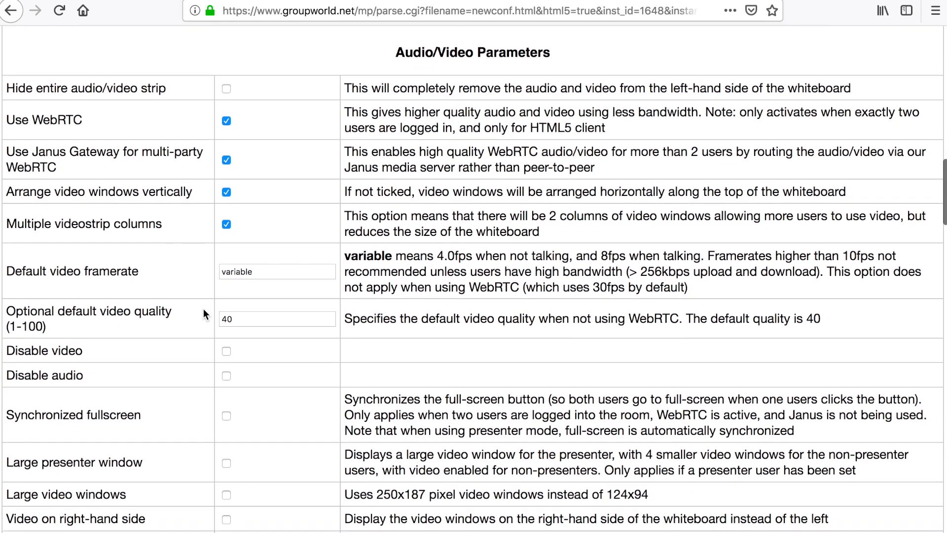
scroll("down", 3)
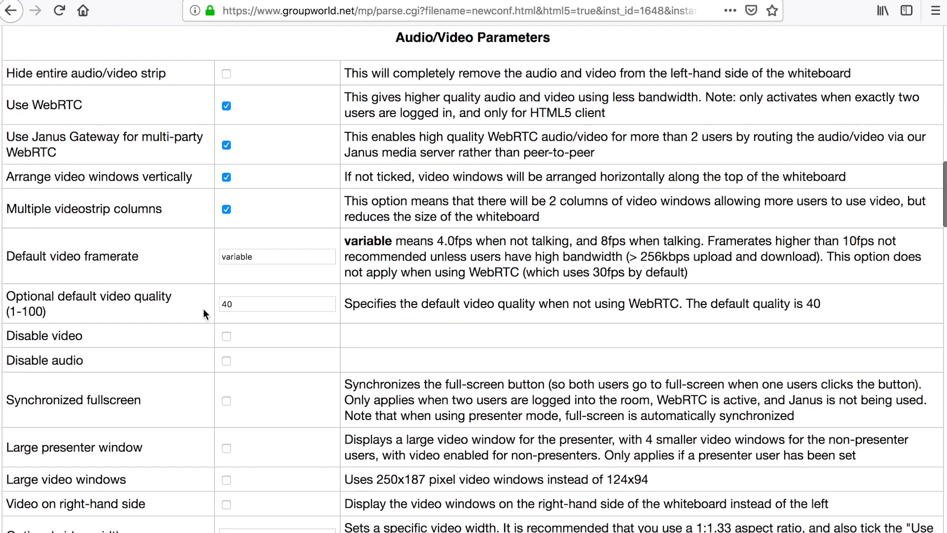
scroll("down", 3)
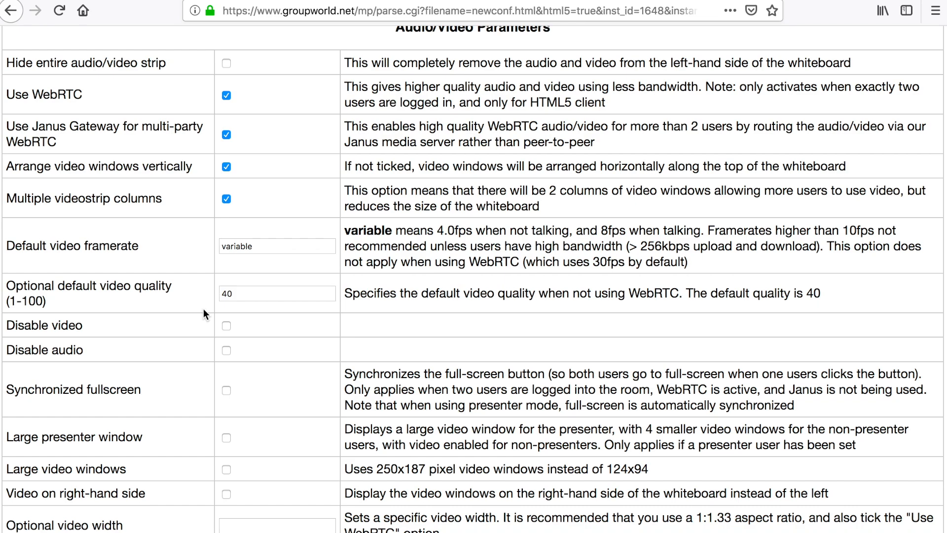
scroll("down", 3)
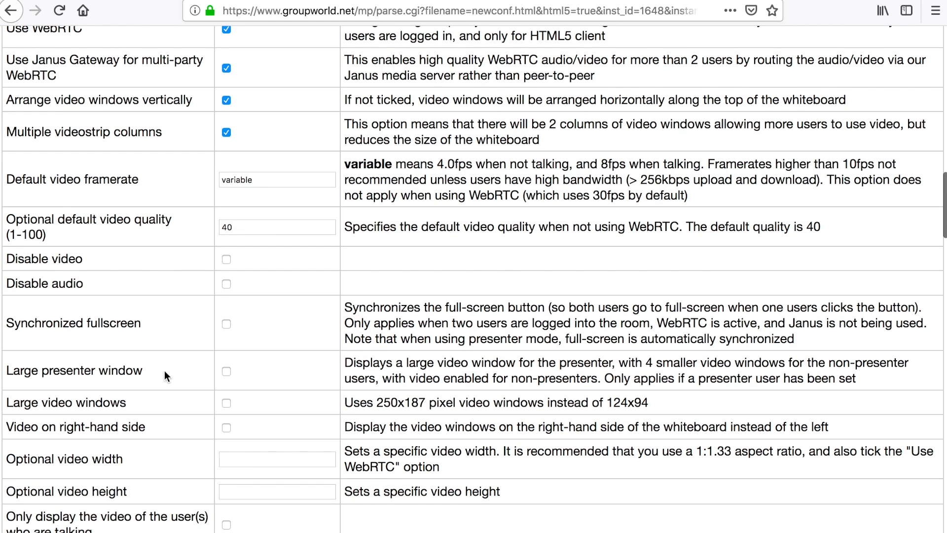
double_click(64, 403)
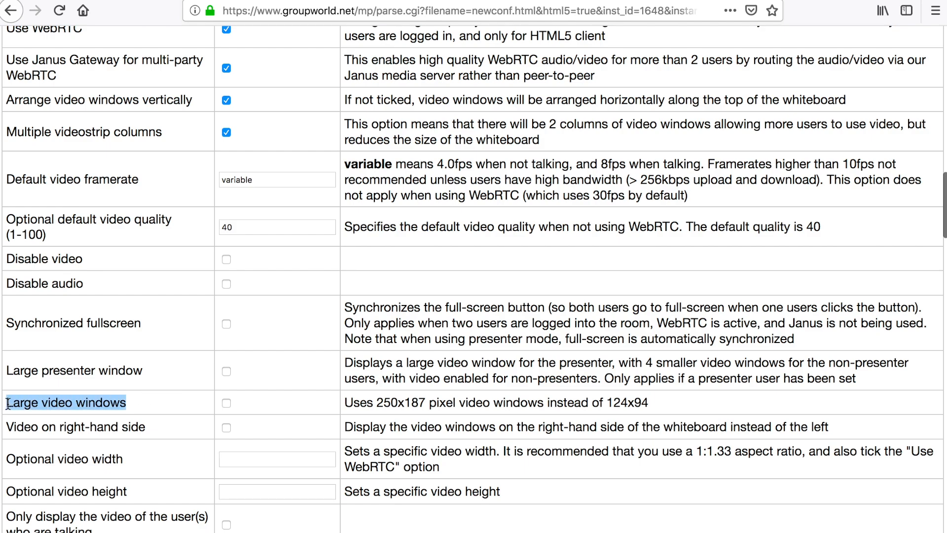
scroll("down", 3)
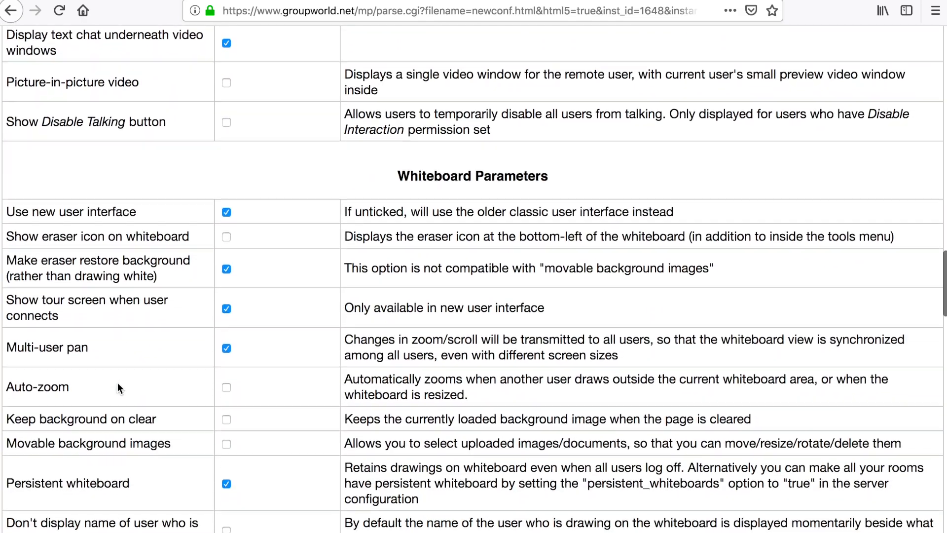
- Scroll through the whiteboard parameters, highlighting the Multi-user pan option
scroll("down", 3)
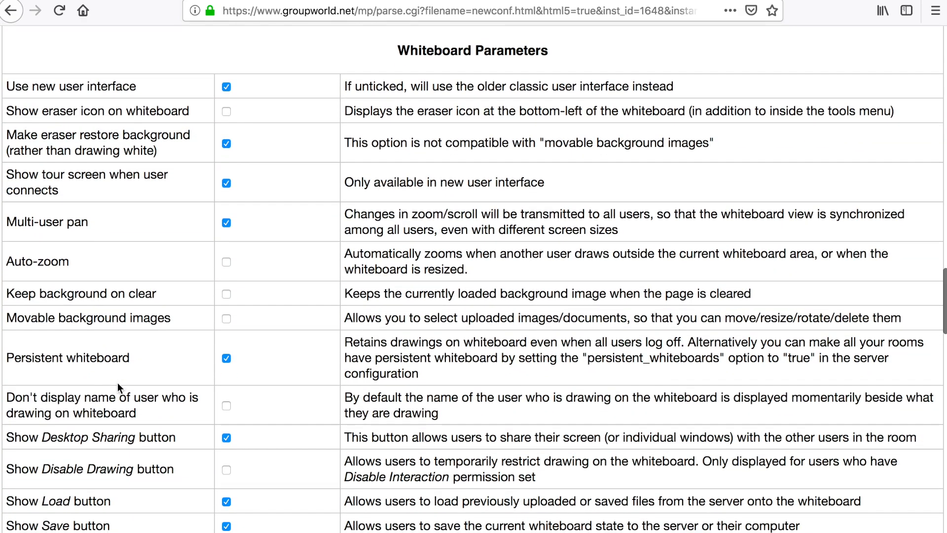
scroll("down", 3)
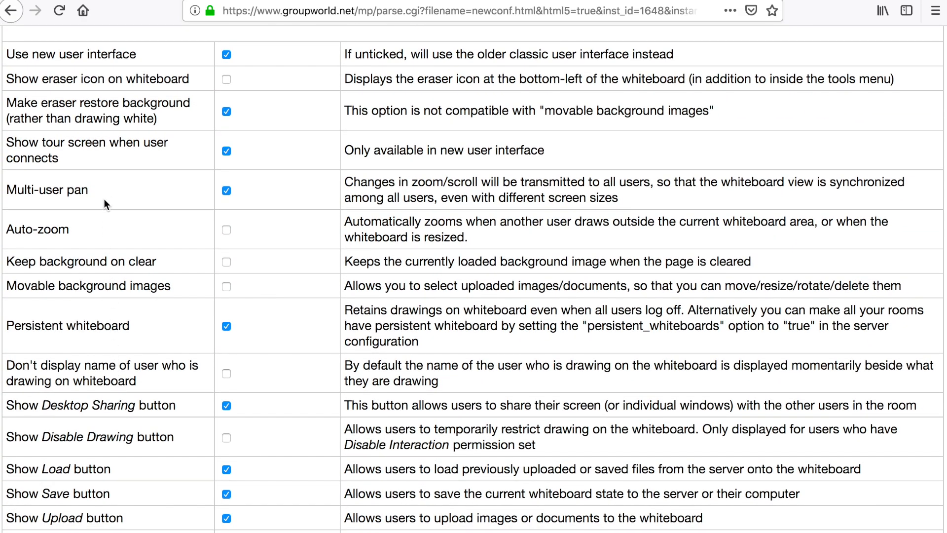
mouse_move(101, 194)
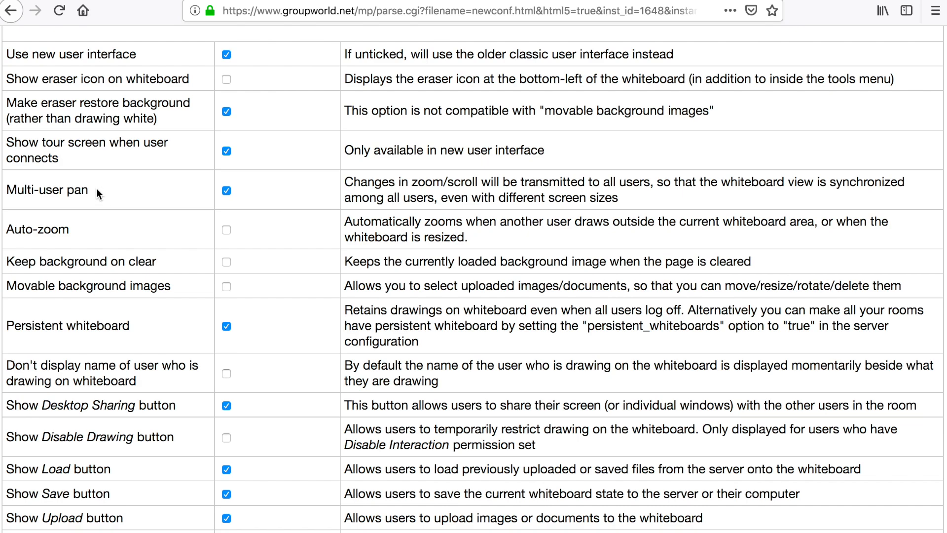
double_click(44, 190)
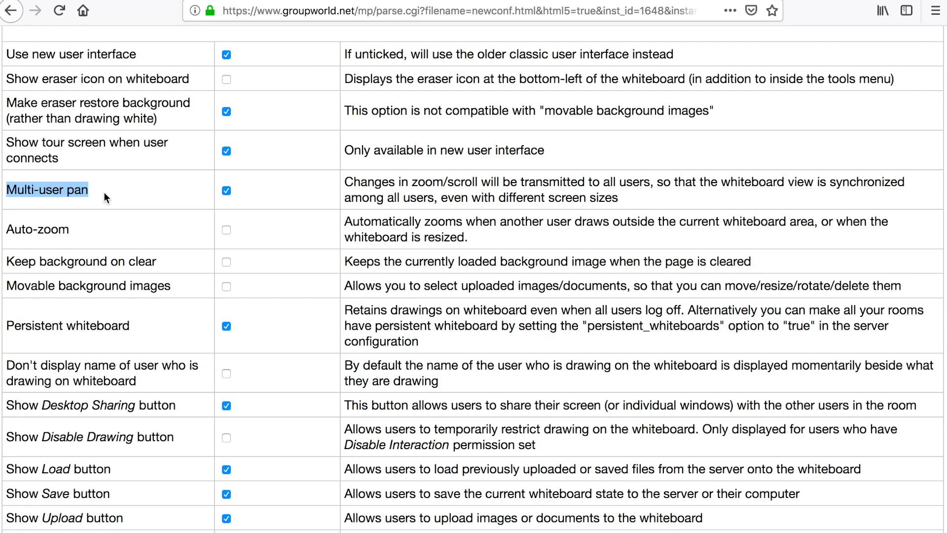
- Review the chat parameters, including Show Send File, and submit Create/Update Room
scroll("down", 3)
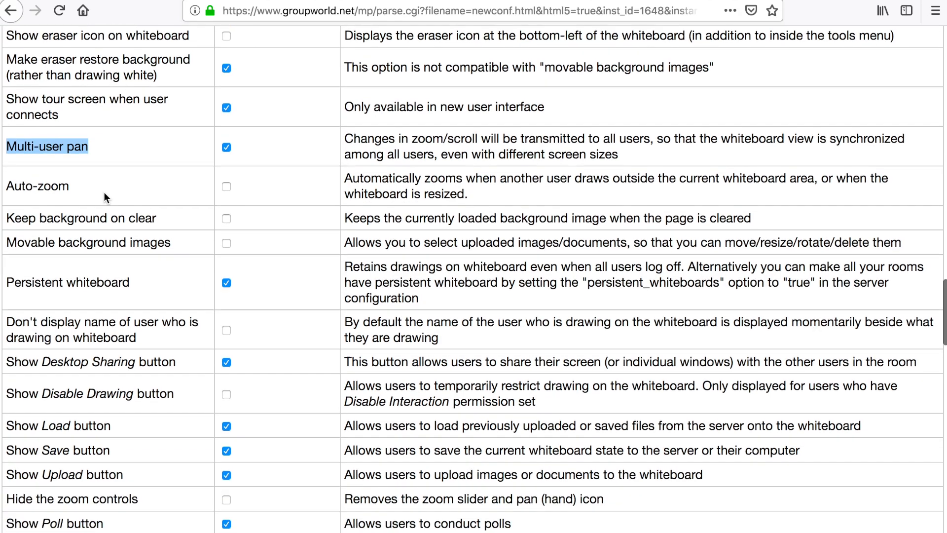
scroll("down", 3)
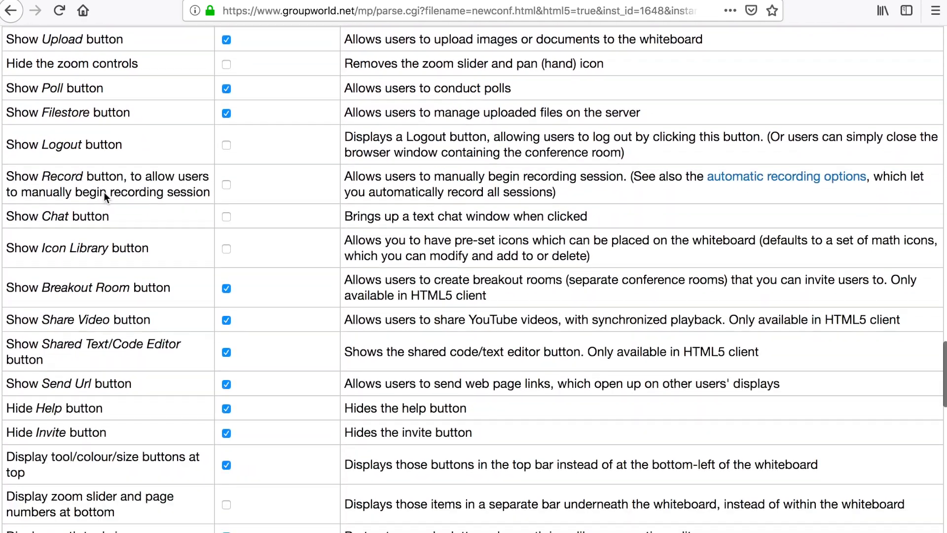
scroll("down", 3)
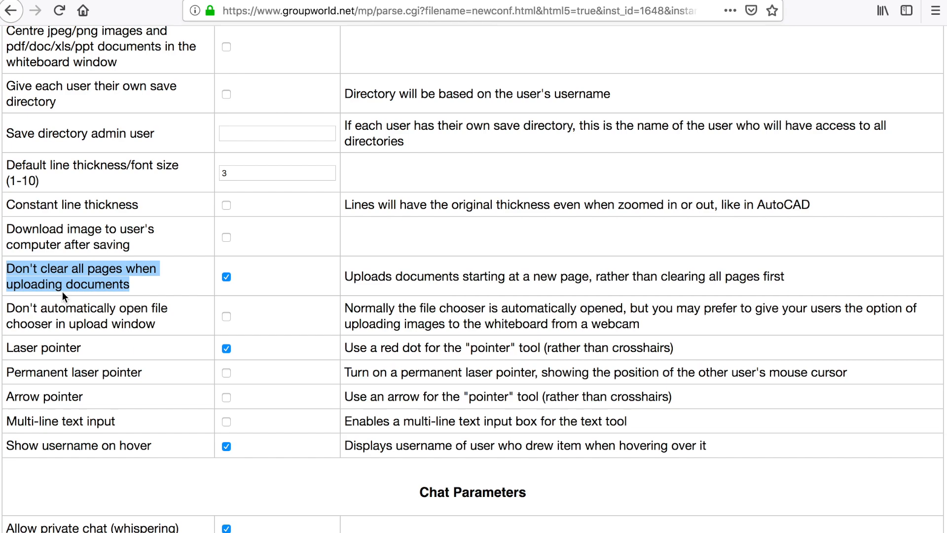
scroll("down", 3)
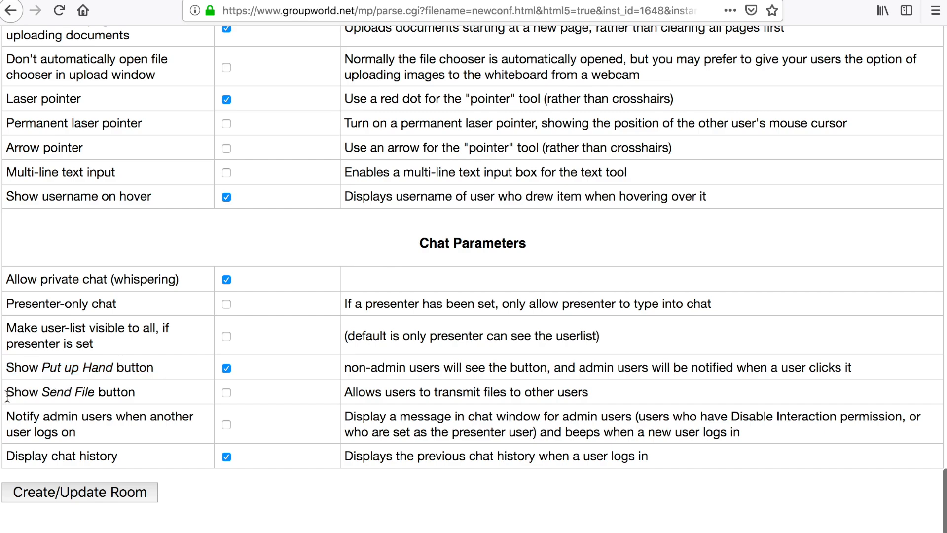
double_click(69, 392)
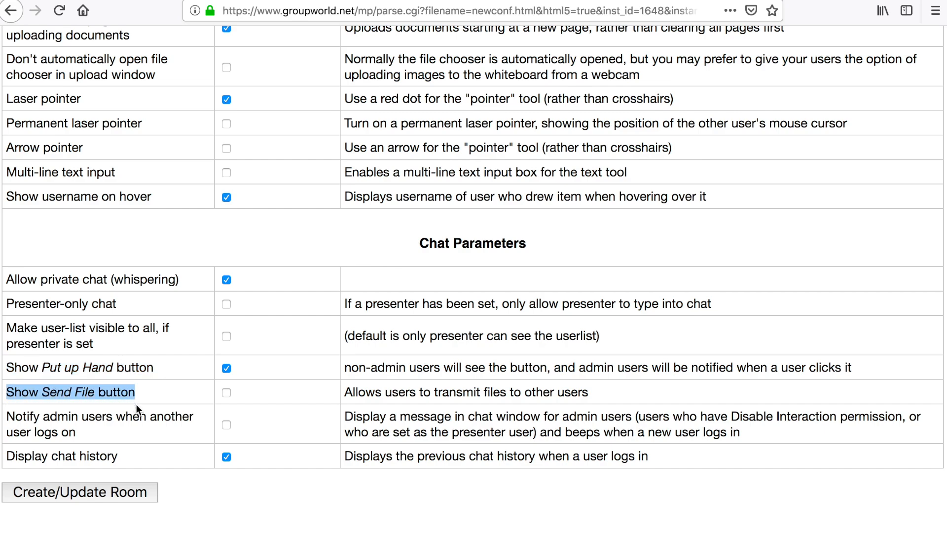
left_click(84, 506)
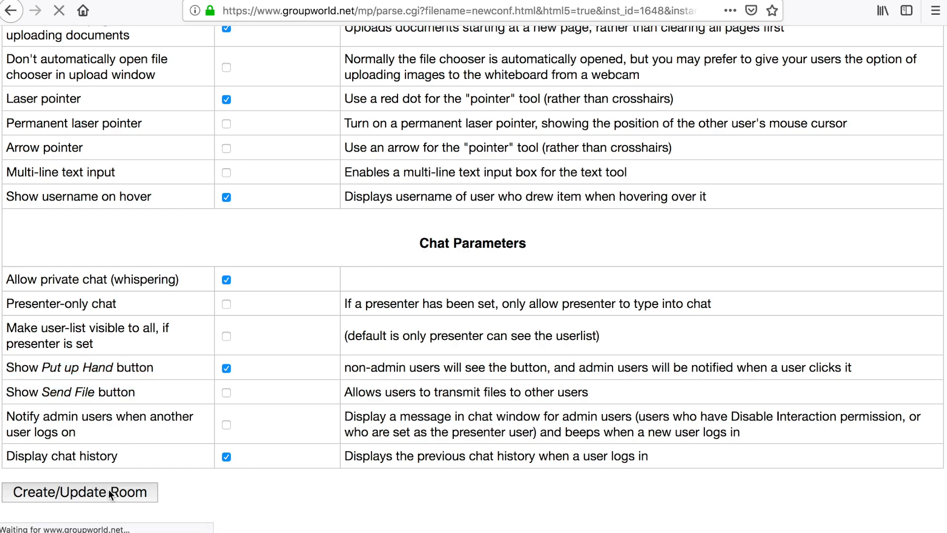
- From the room-updated confirmation, return to the editing form and focus the room name field
left_click(84, 506)
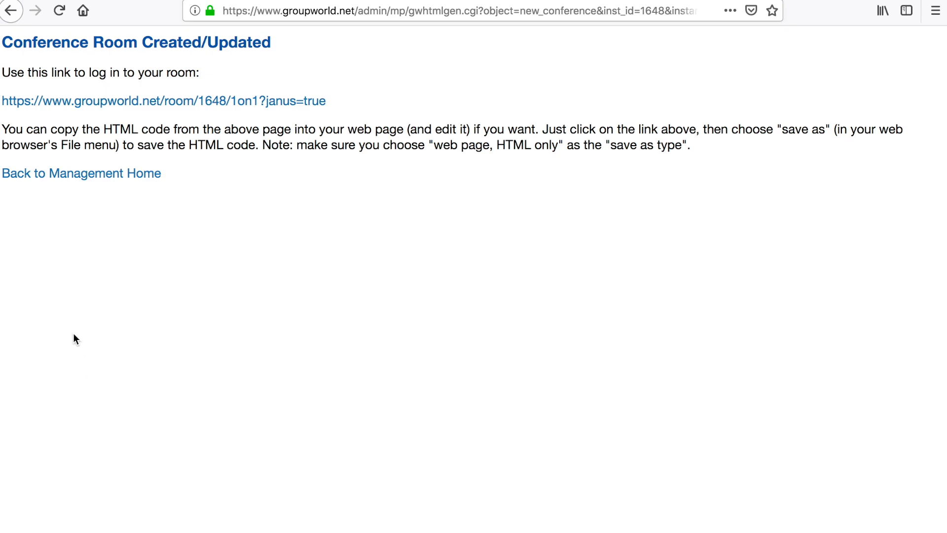
left_click(82, 173)
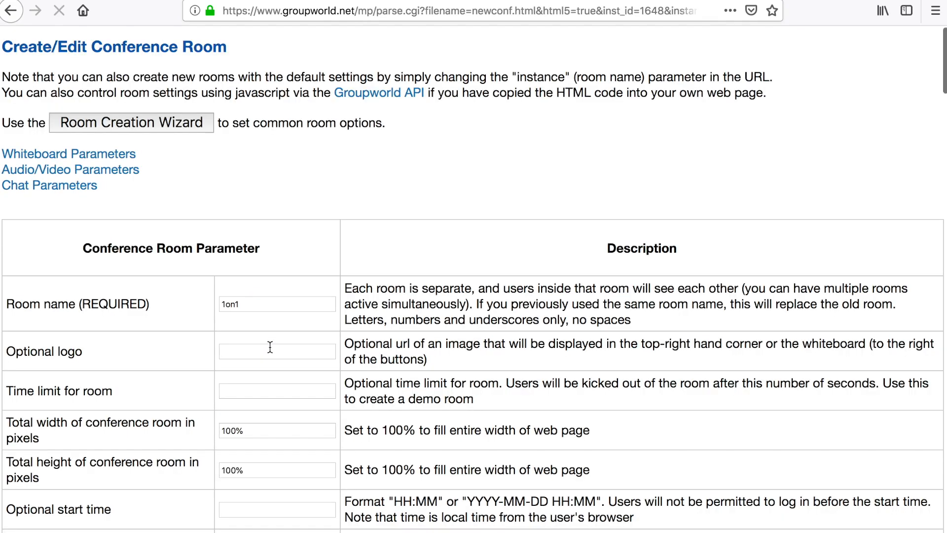
left_click(276, 304)
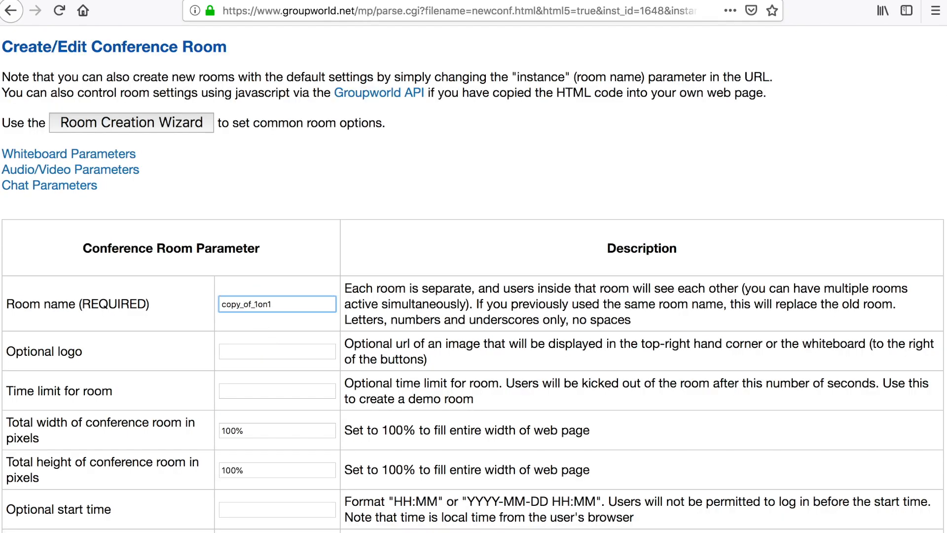
scroll("down", 3)
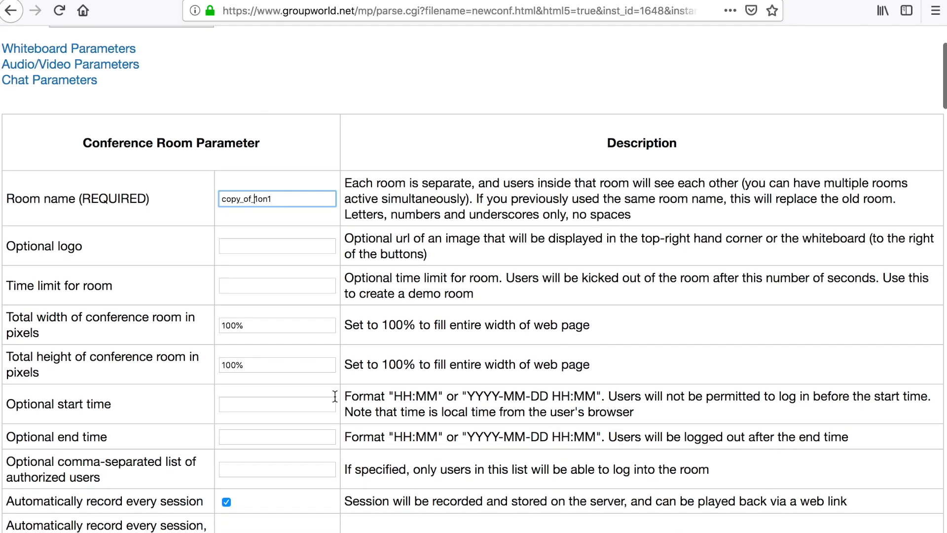
- Go back to management home, view the 1on1 room's saved recording testyoutube, then return
scroll("down", 3)
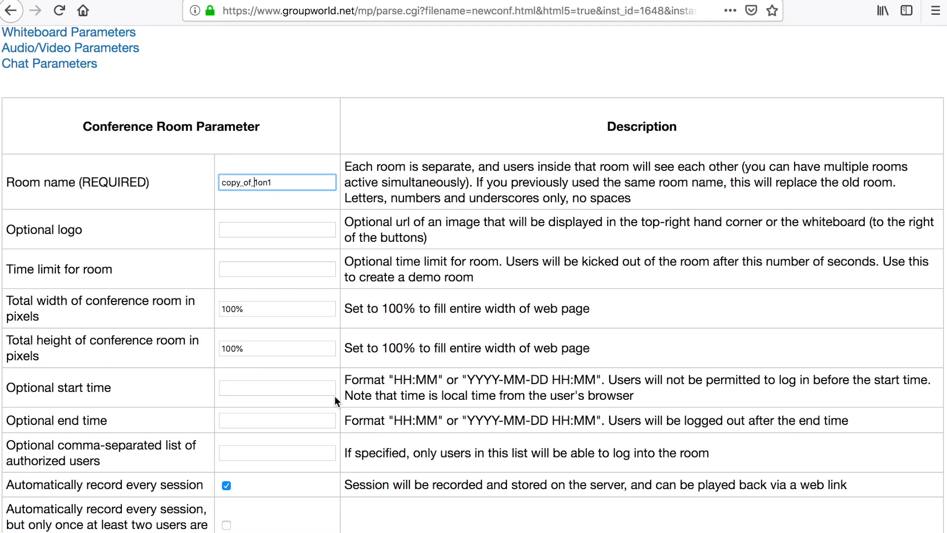
left_click(16, 12)
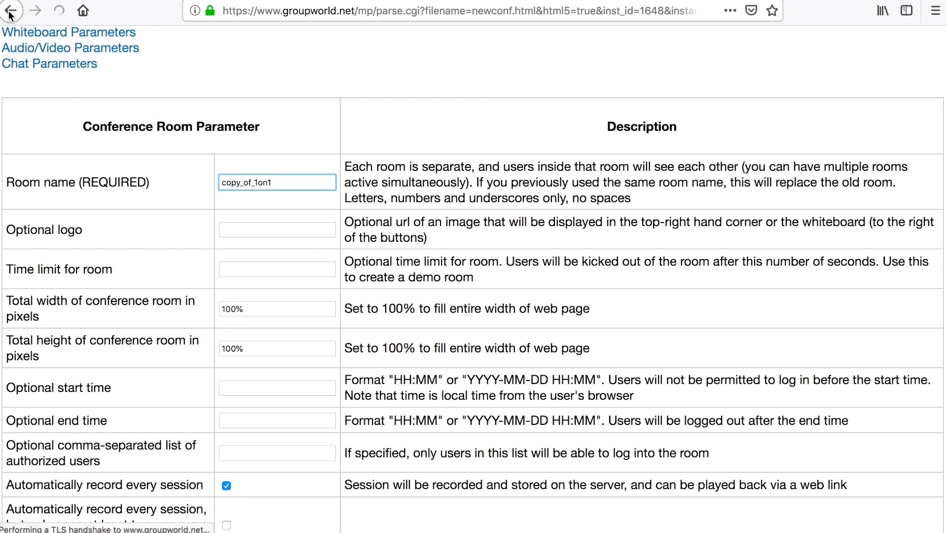
left_click(11, 12)
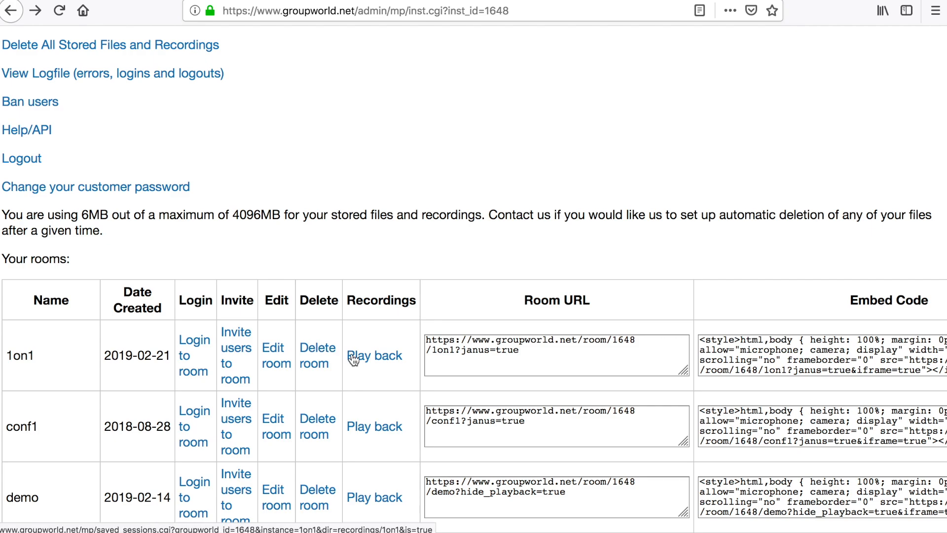
left_click(374, 355)
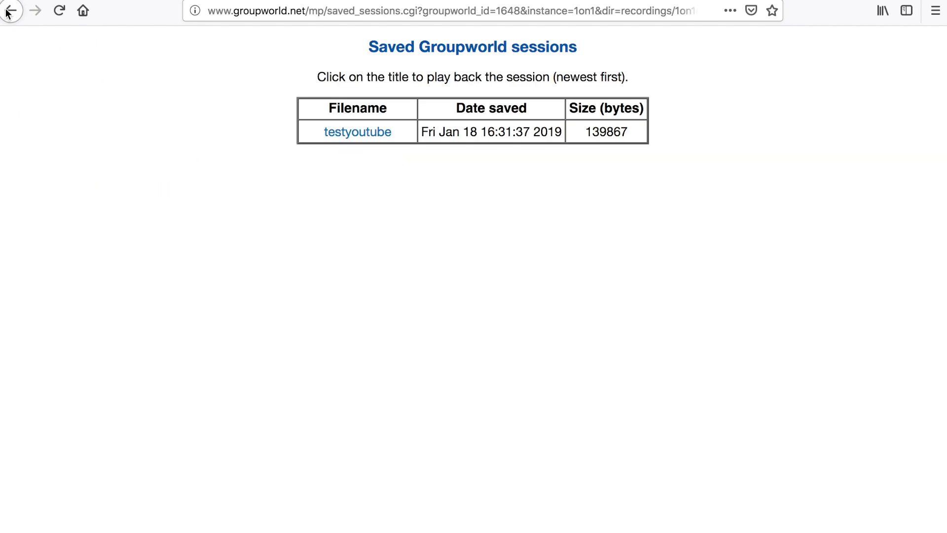
left_click(10, 11)
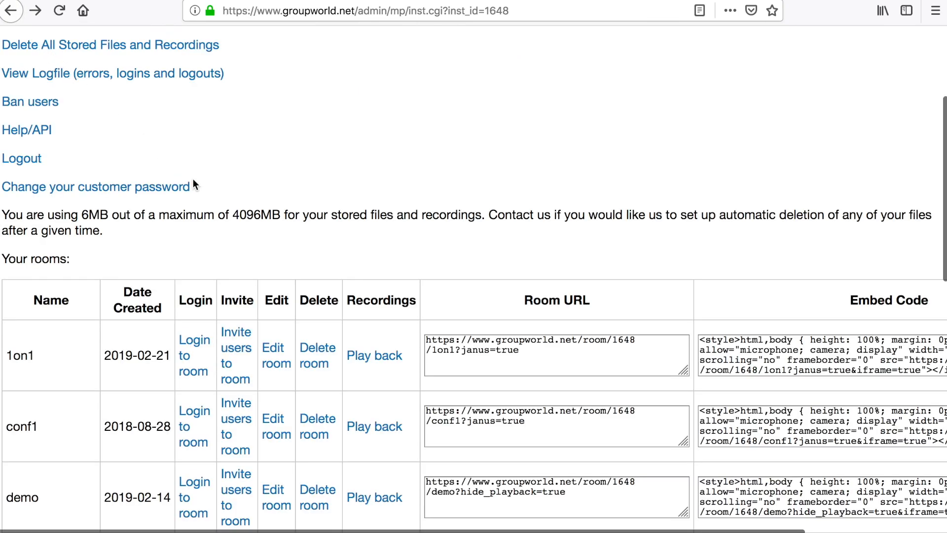
scroll("down", 3)
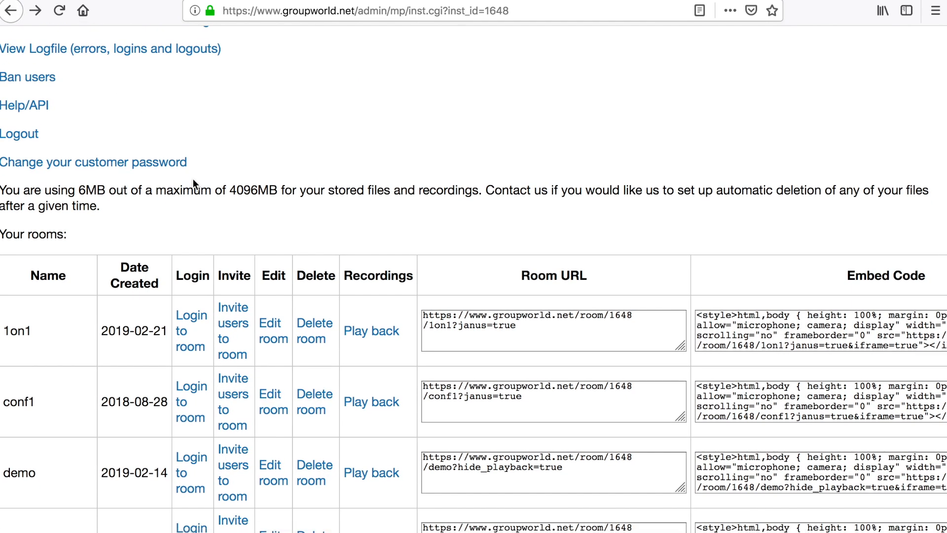
scroll("down", 3)
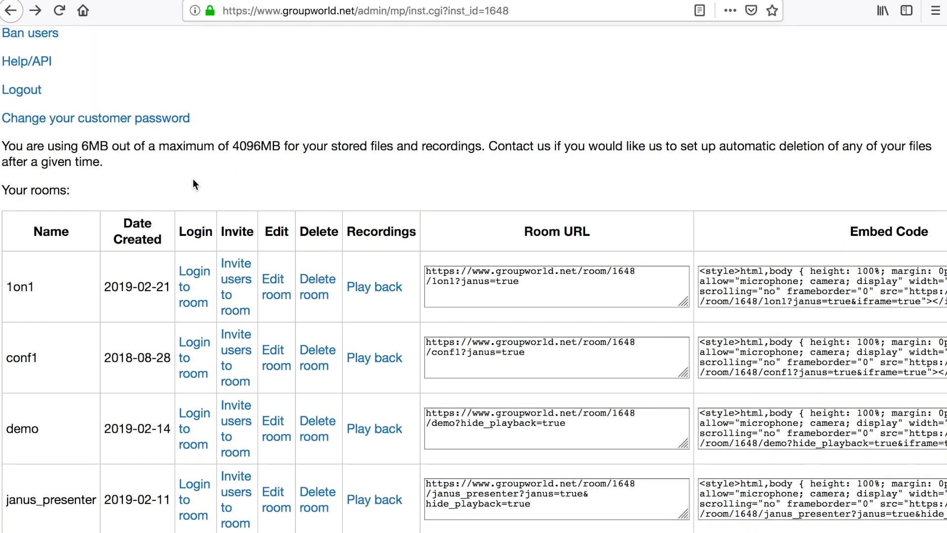
mouse_move(458, 253)
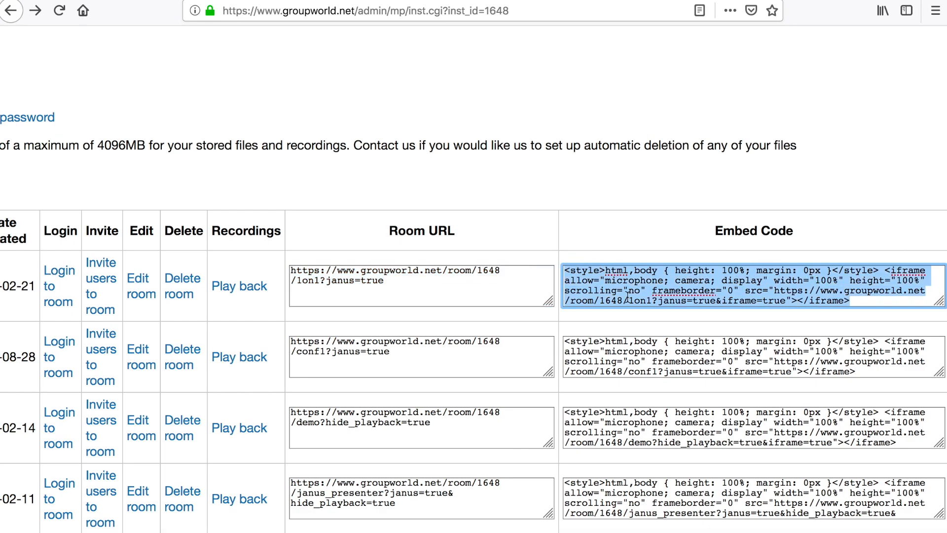
scroll("down", 3)
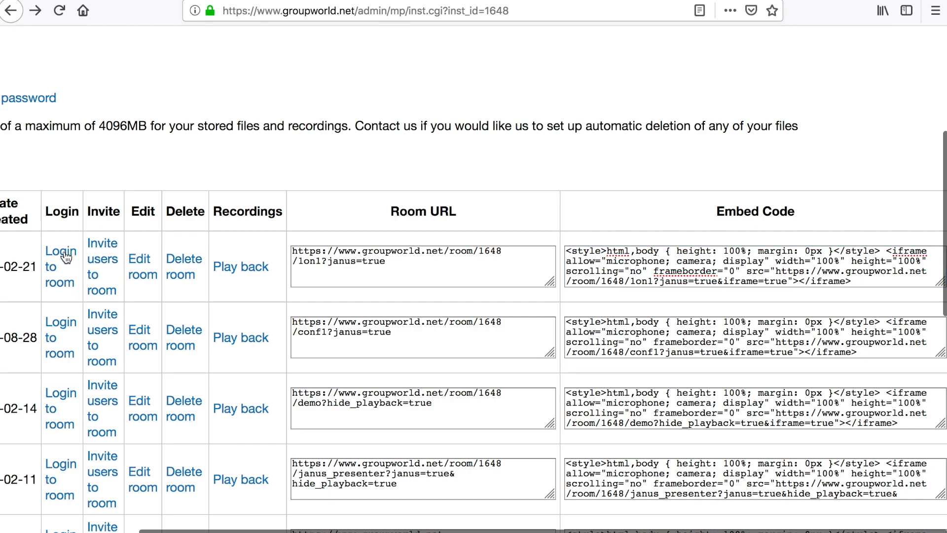
- Enter the 1on1 room, view its page source, and cancel a Save Page As
left_click(58, 251)
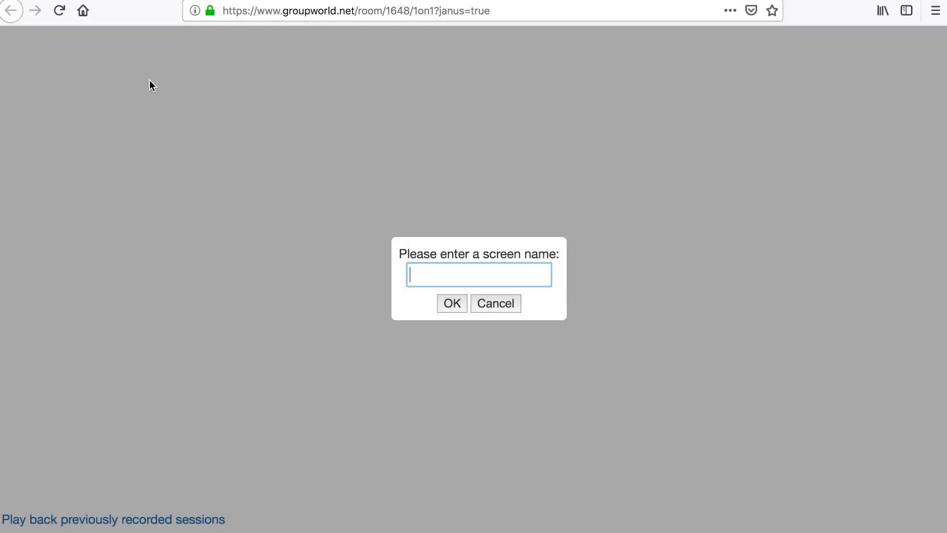
right_click(150, 85)
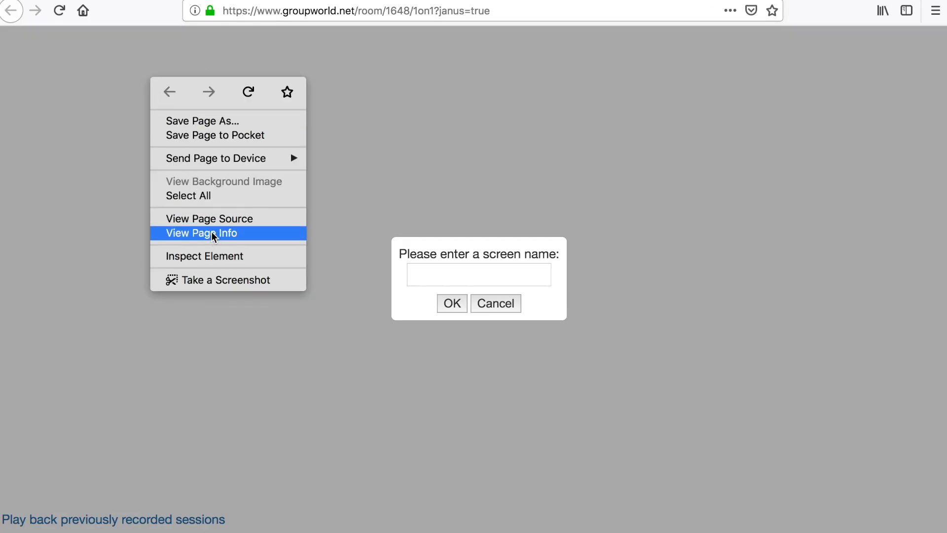
left_click(209, 218)
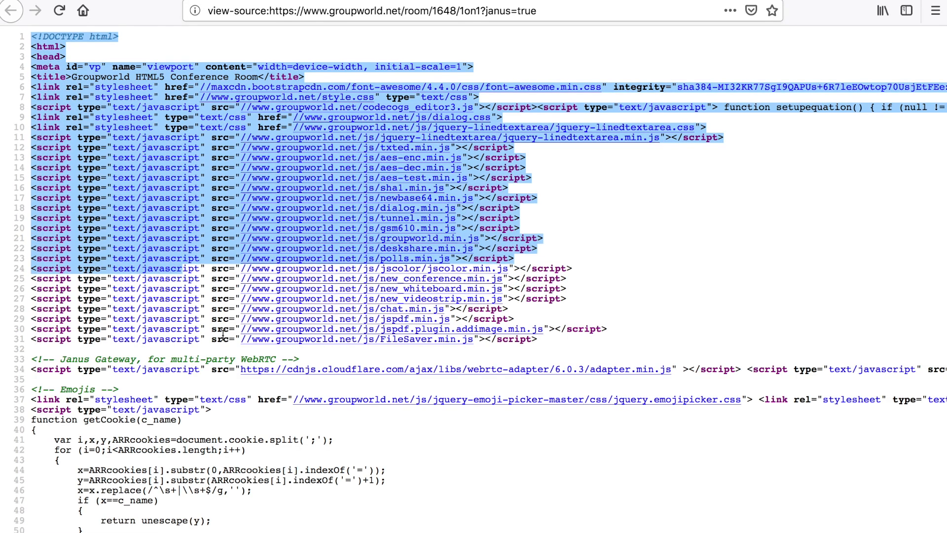
scroll("down", 3)
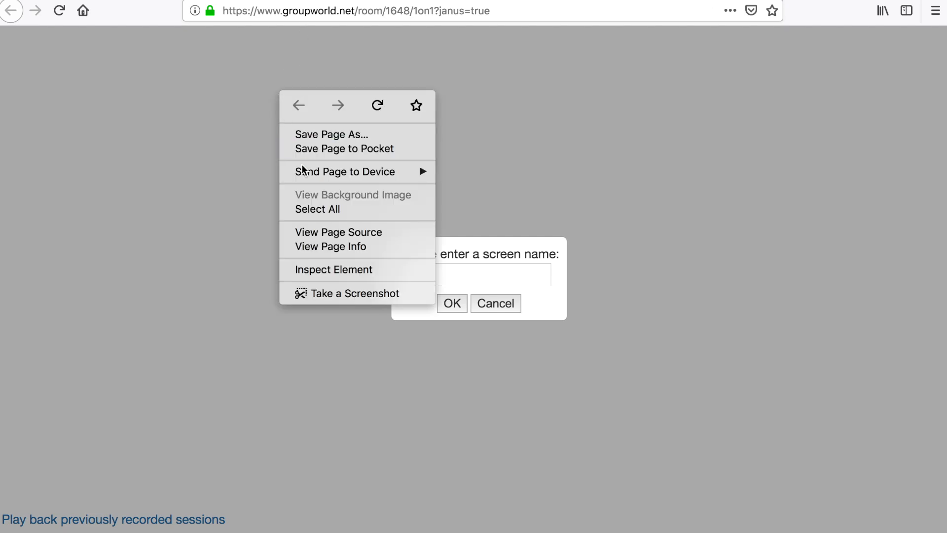
mouse_move(324, 142)
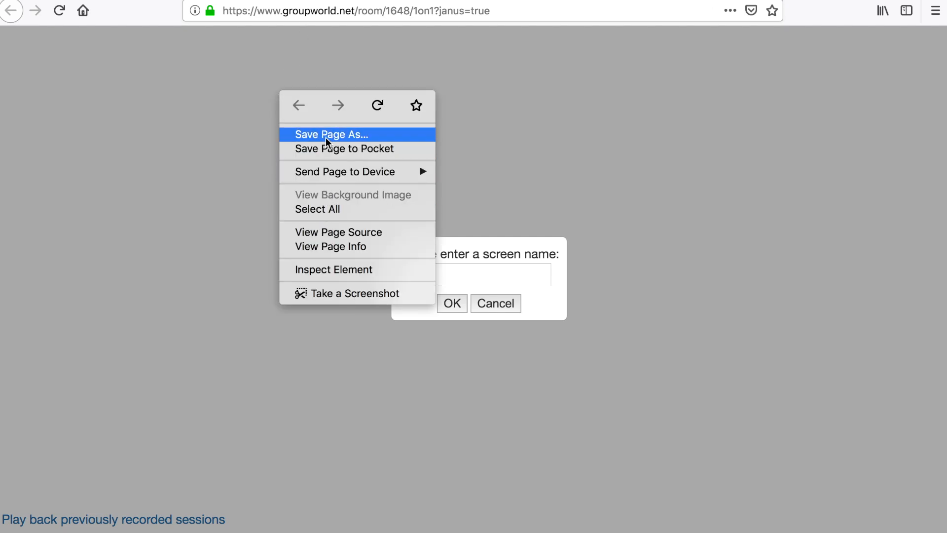
left_click(331, 135)
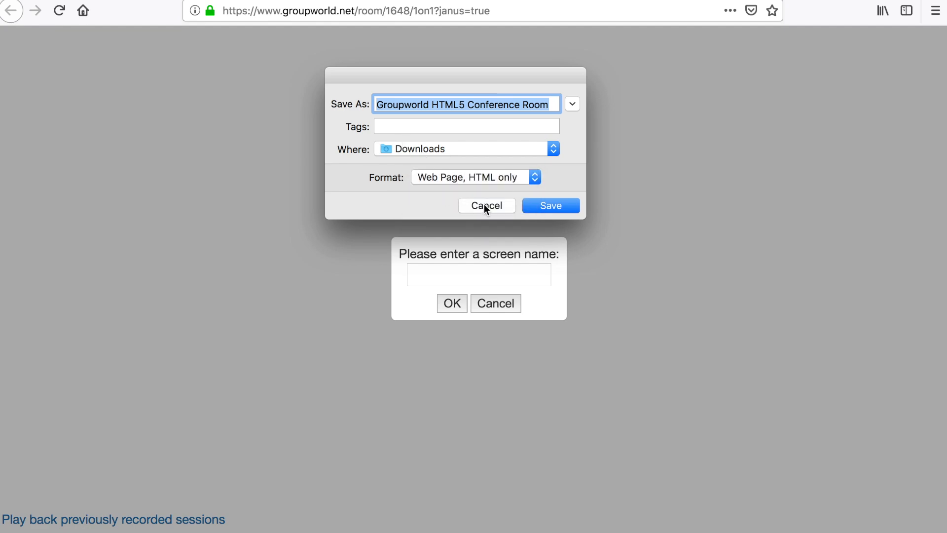
left_click(487, 205)
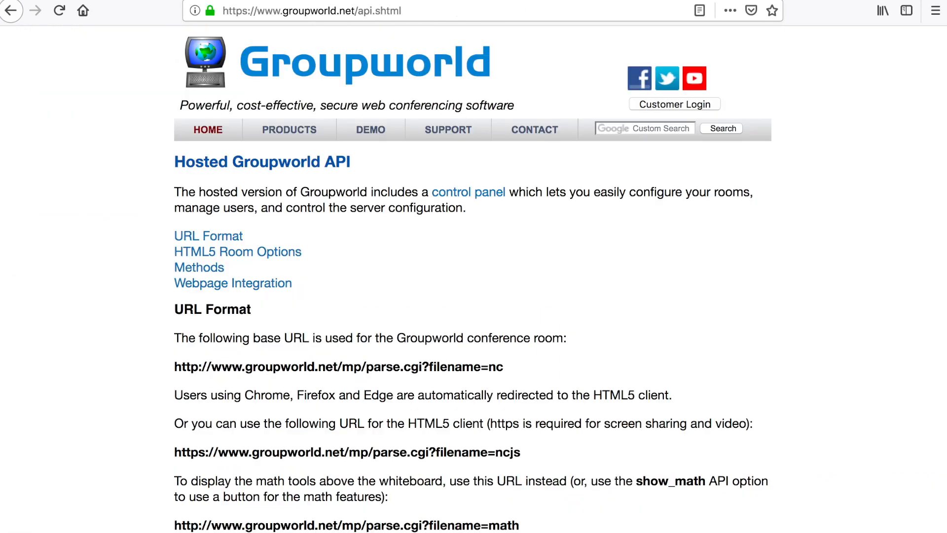
scroll("down", 3)
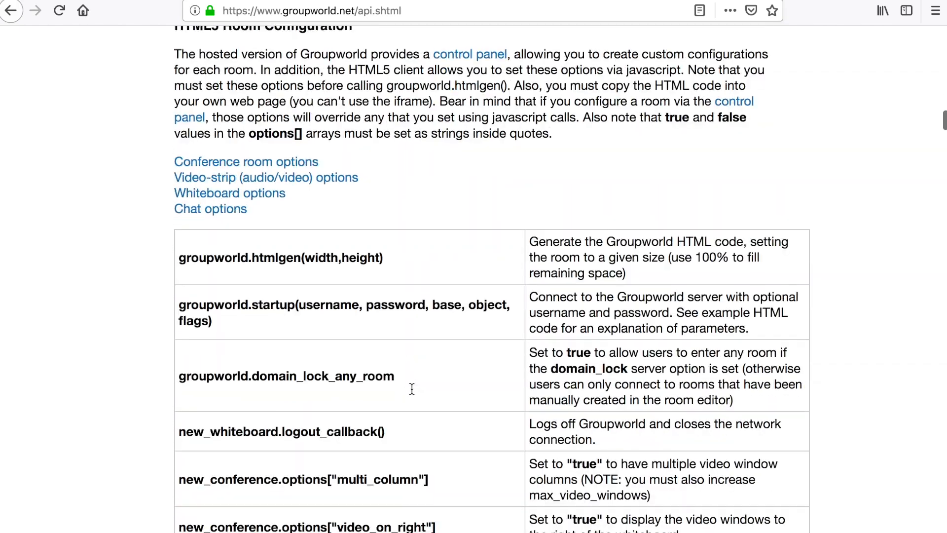
scroll("down", 3)
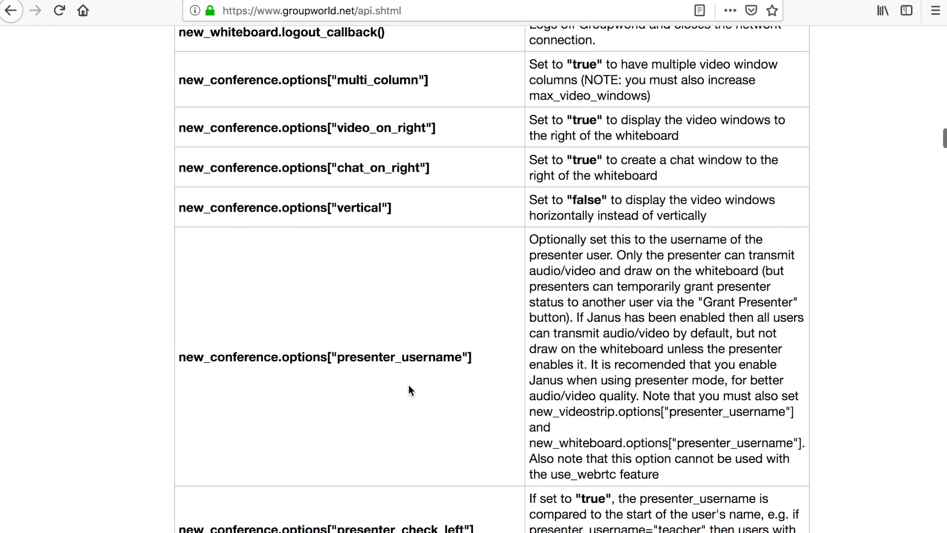
double_click(305, 168)
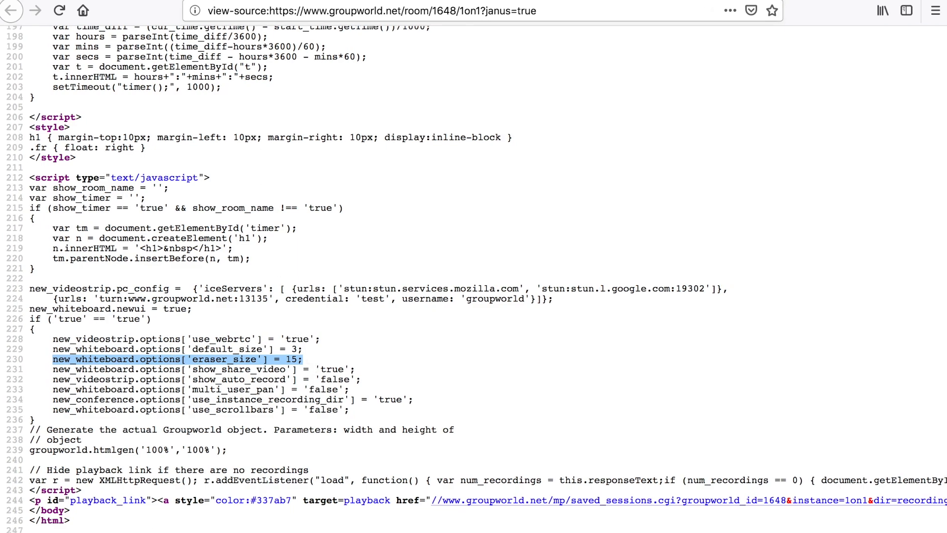
mouse_move(241, 199)
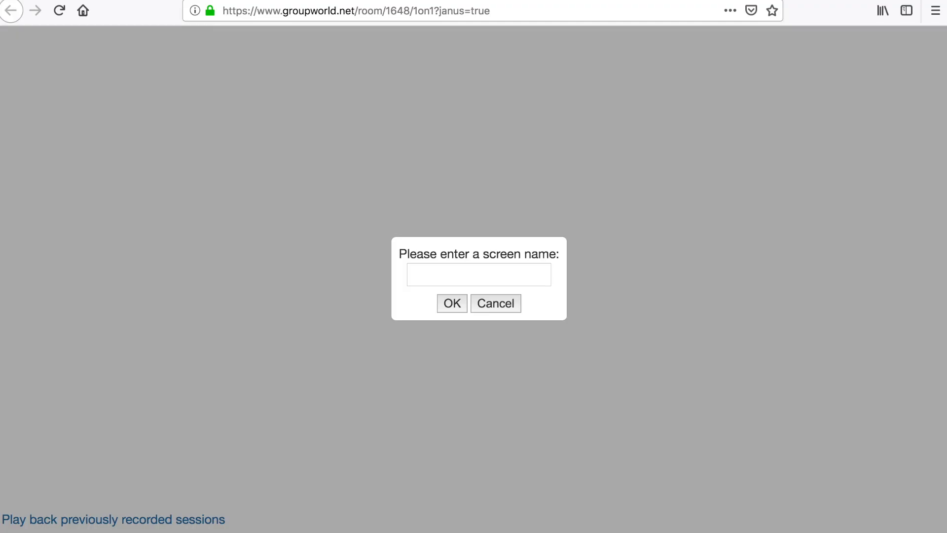
- Leave the page source showing the eraser_size options and return to the room page
double_click(420, 11)
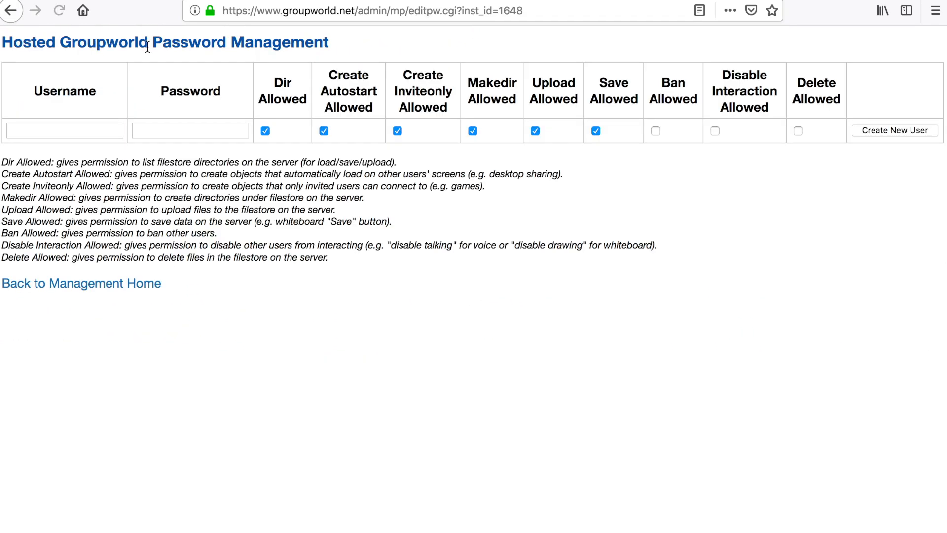
- Create user test with password 123, delete it, and return to management home
type("test")
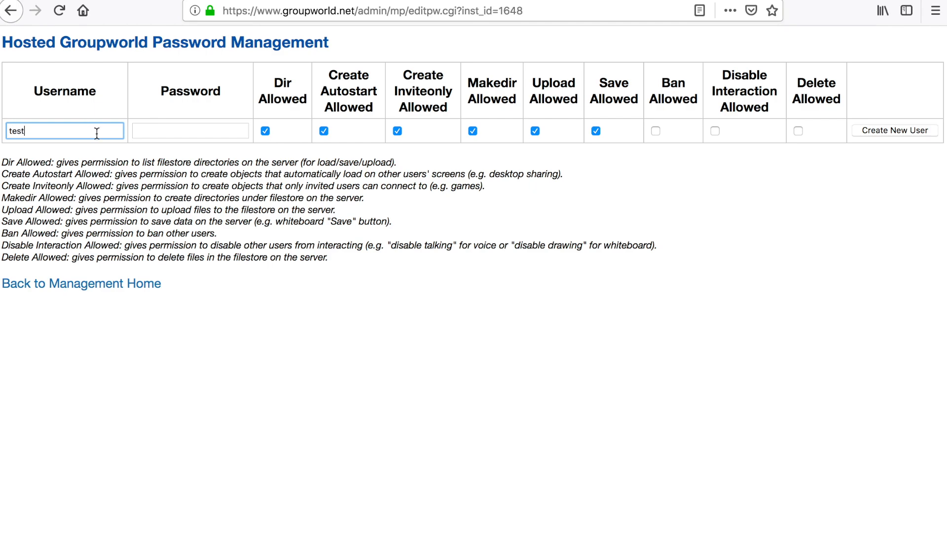
type("123")
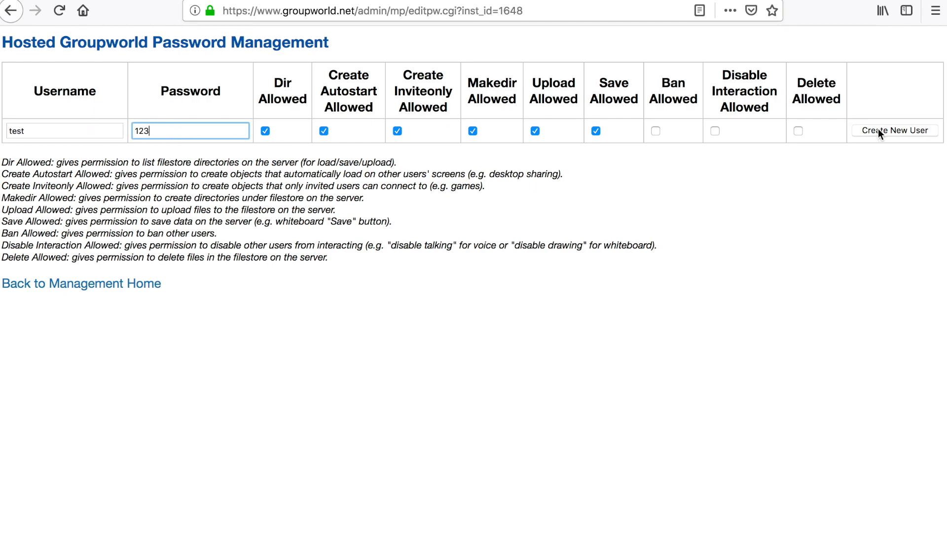
left_click(894, 131)
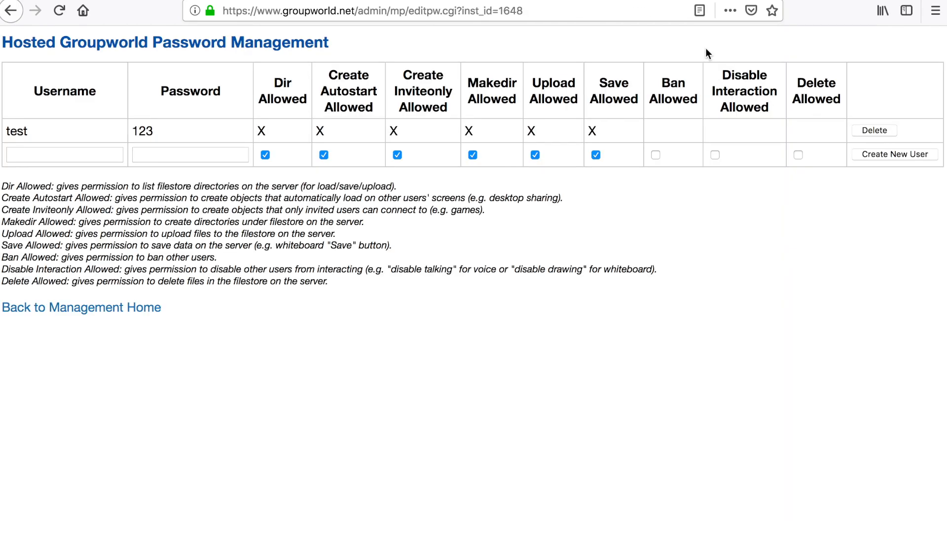
mouse_move(397, 71)
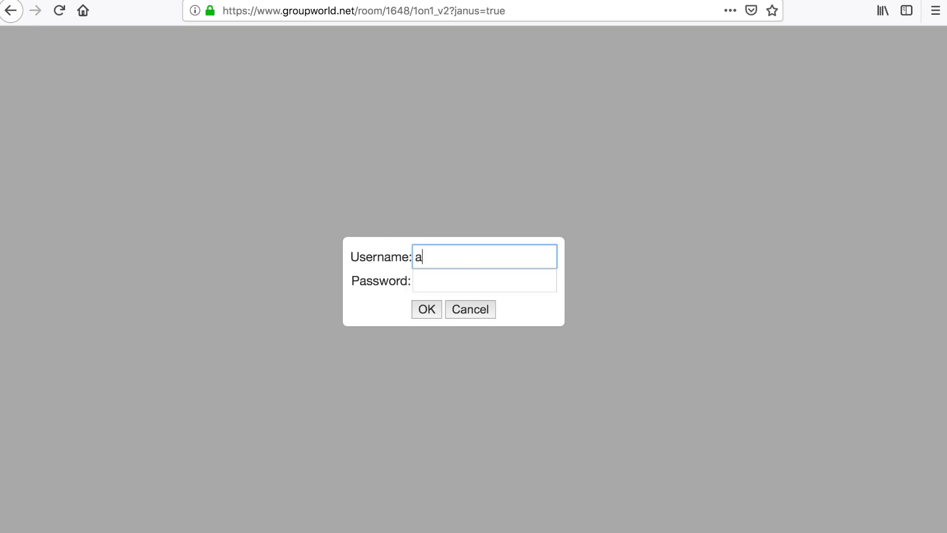
left_click(484, 280)
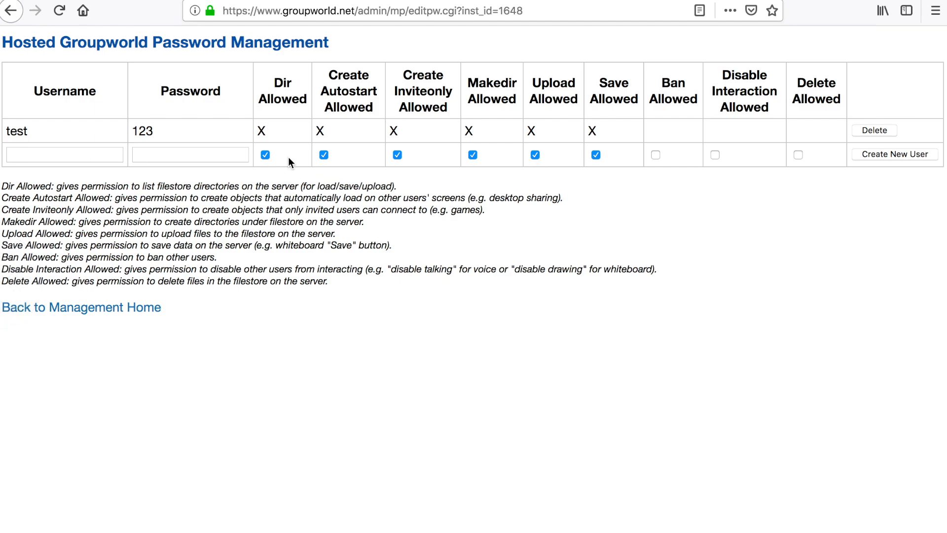
mouse_move(675, 155)
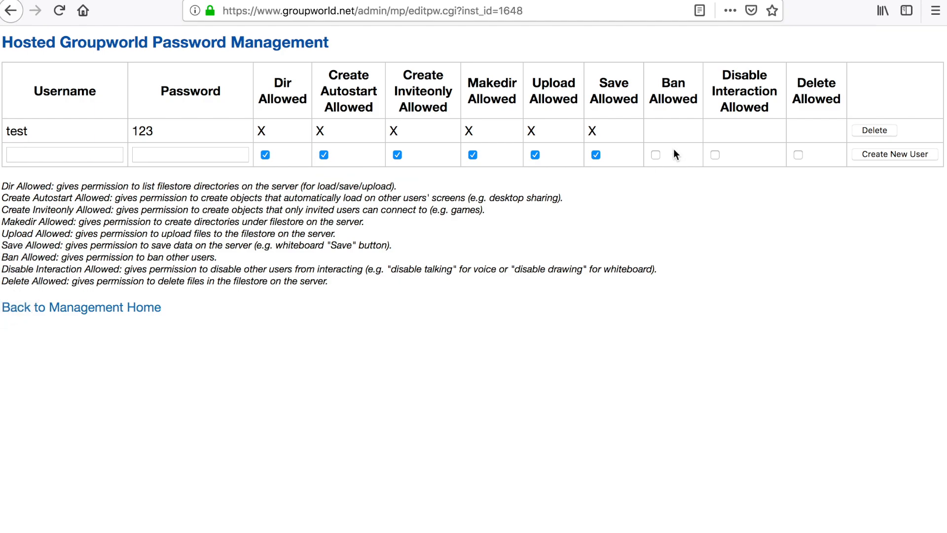
left_click(873, 130)
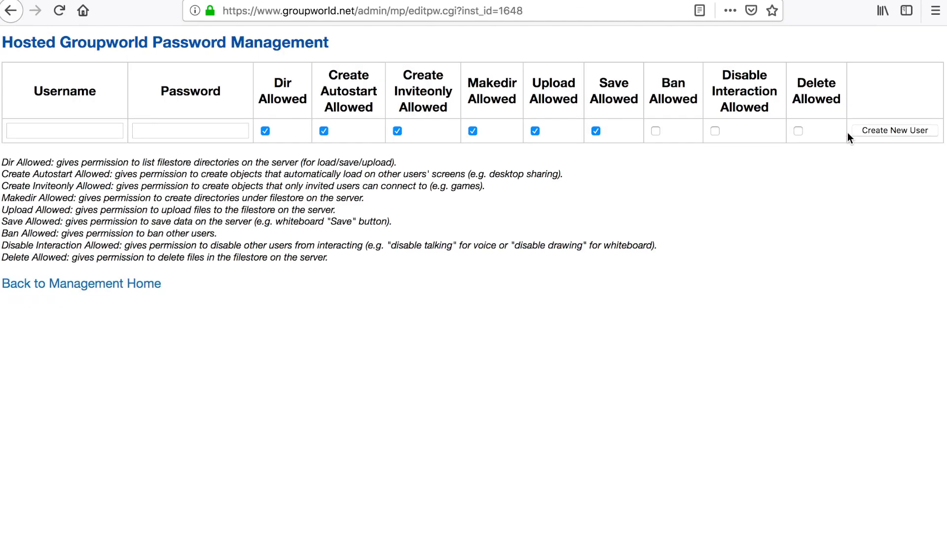
left_click(81, 283)
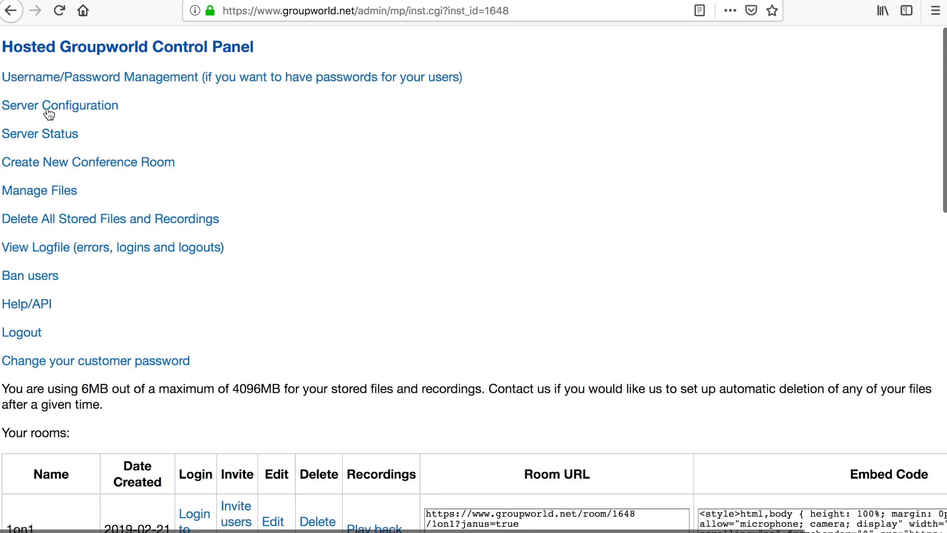
left_click(60, 105)
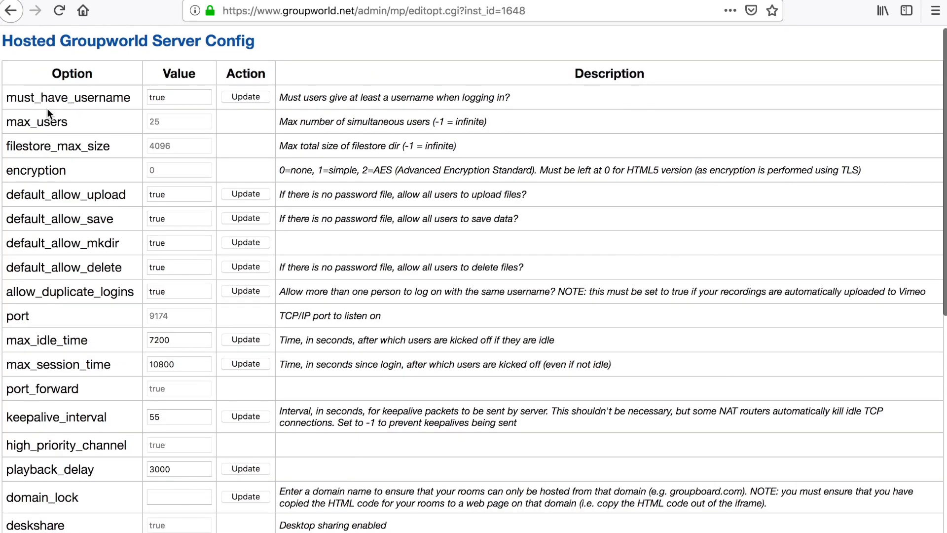
scroll("down", 3)
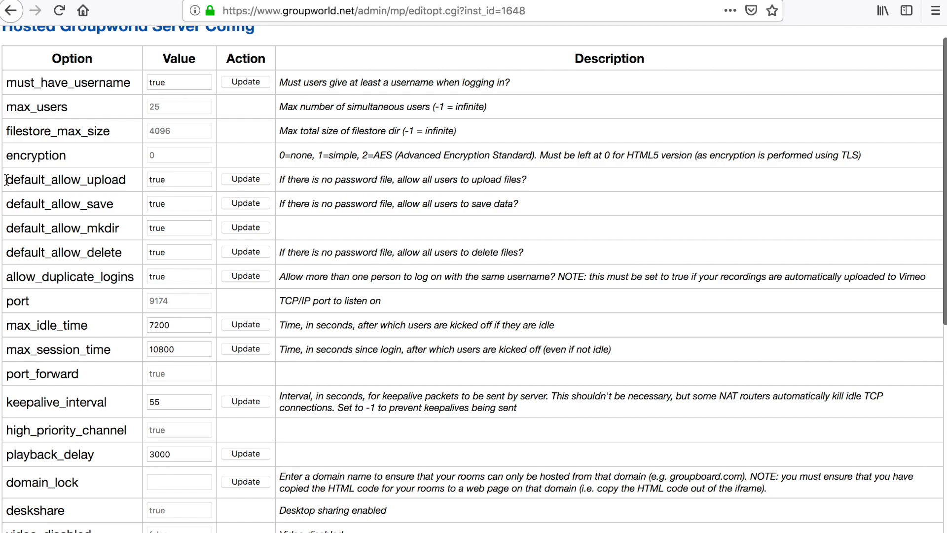
mouse_move(7, 258)
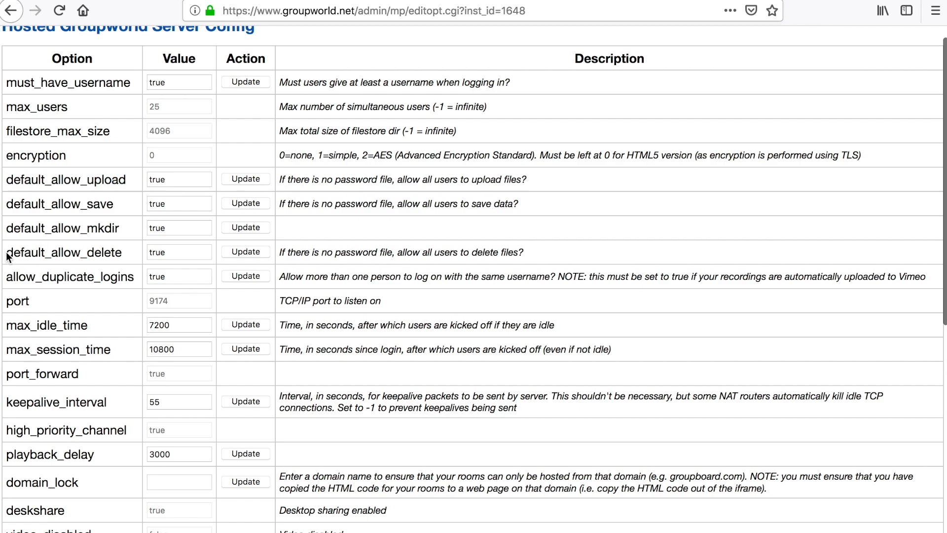
double_click(64, 253)
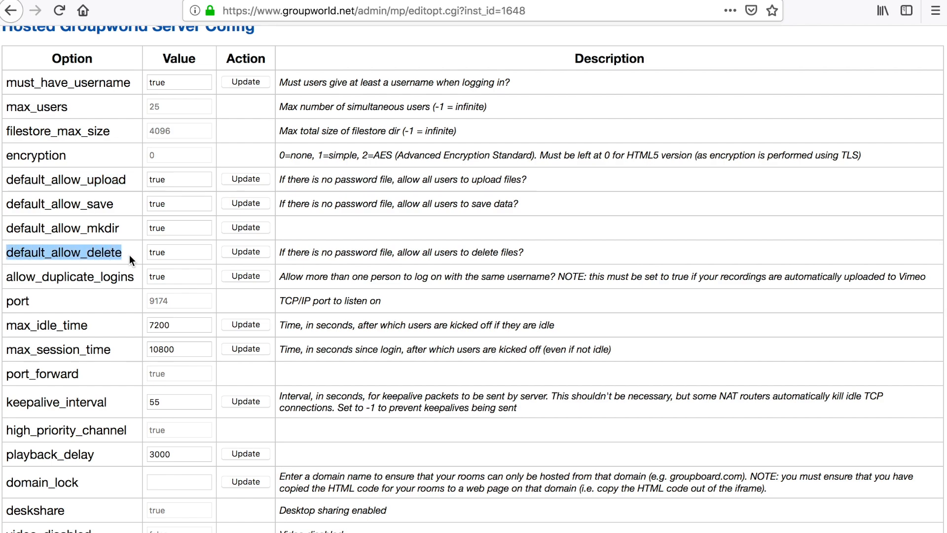
scroll("down", 3)
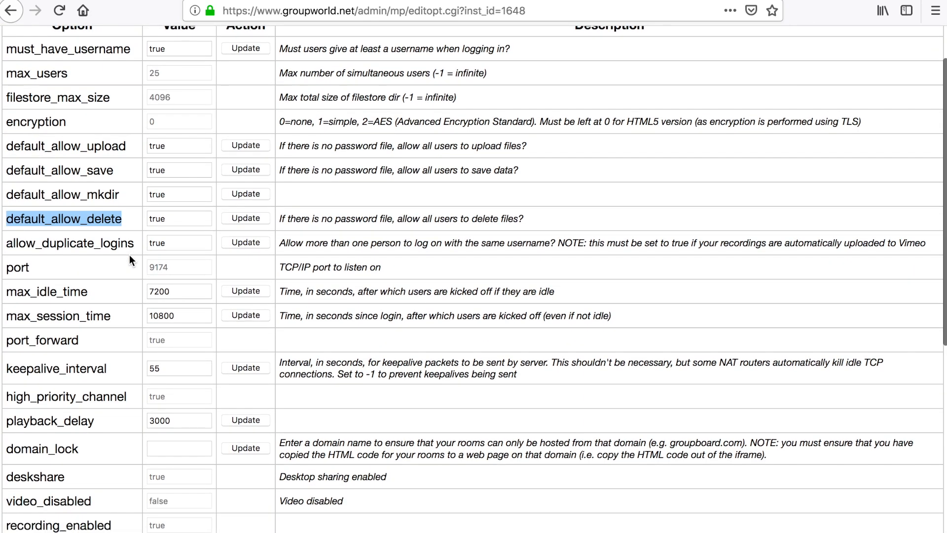
scroll("down", 3)
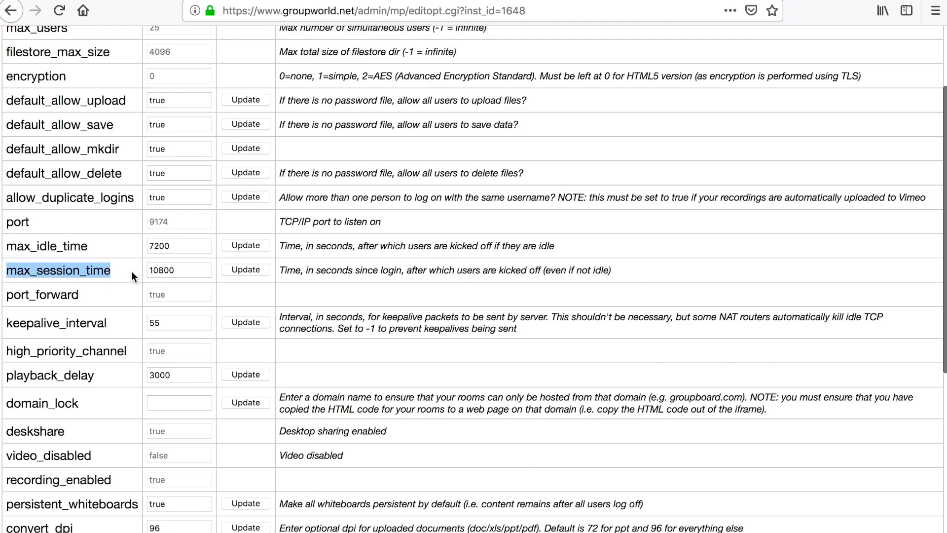
scroll("down", 3)
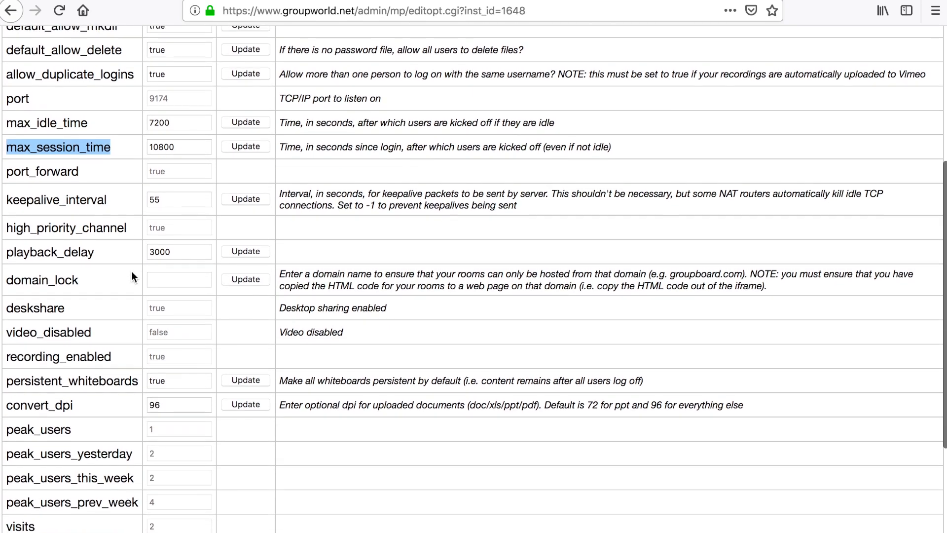
scroll("down", 3)
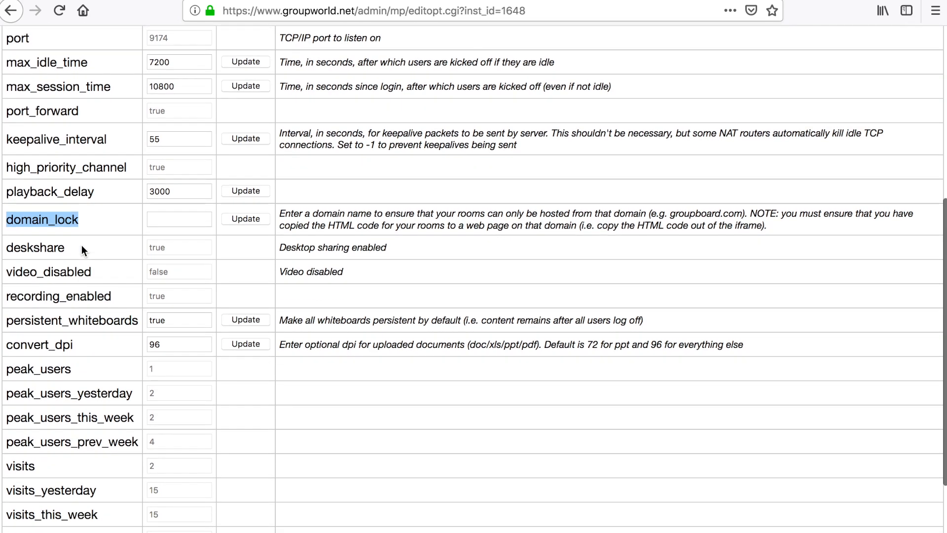
scroll("down", 3)
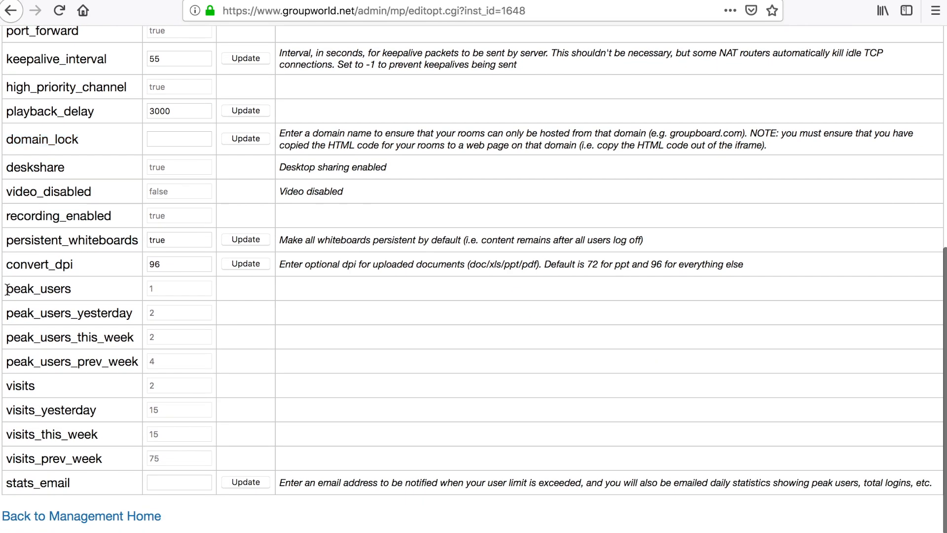
double_click(21, 386)
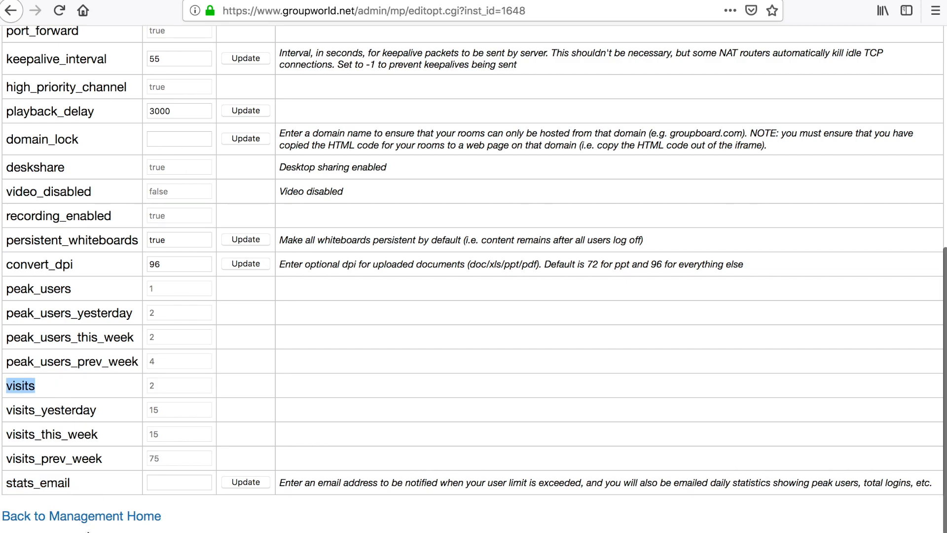
double_click(39, 482)
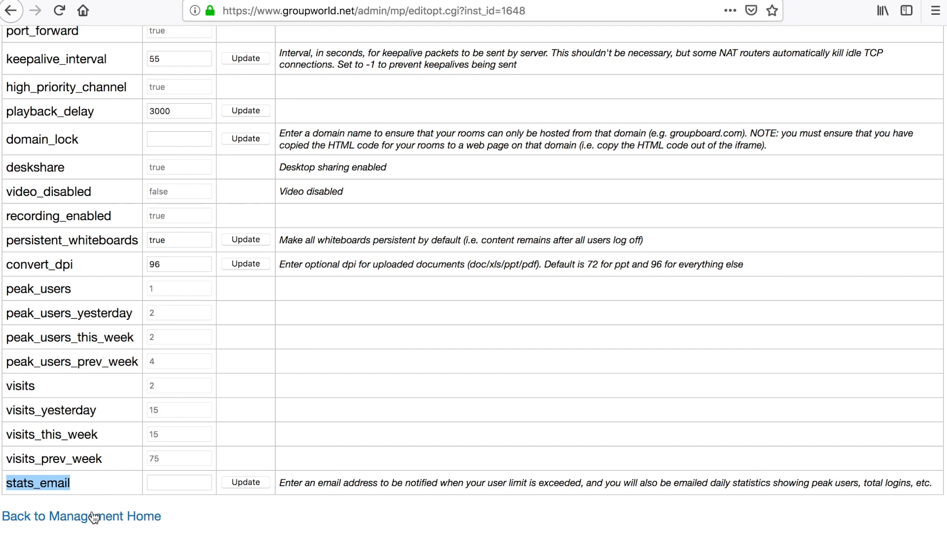
left_click(79, 517)
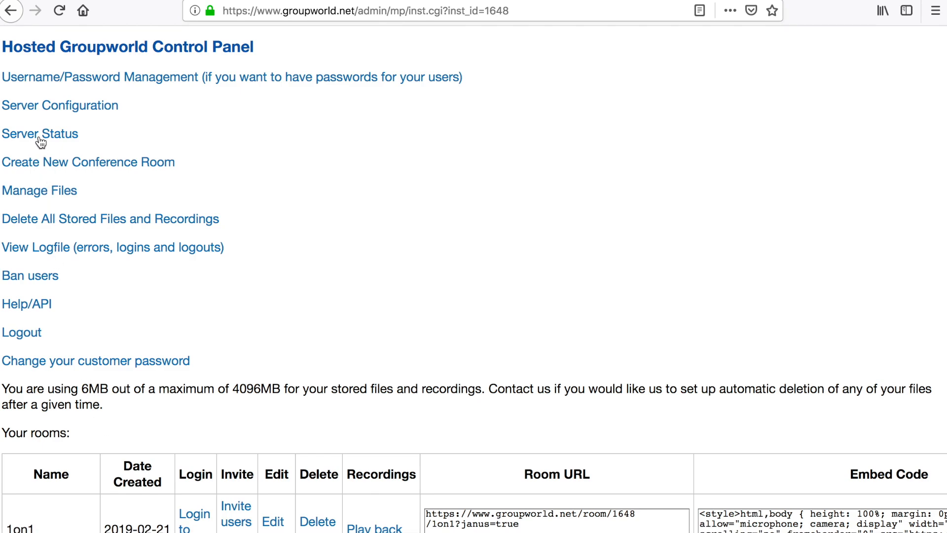
left_click(39, 133)
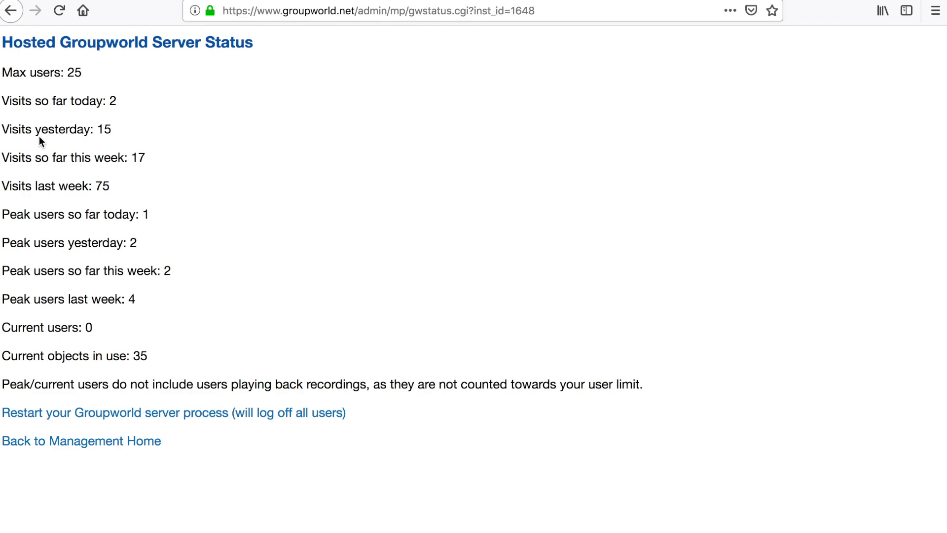
mouse_move(3, 215)
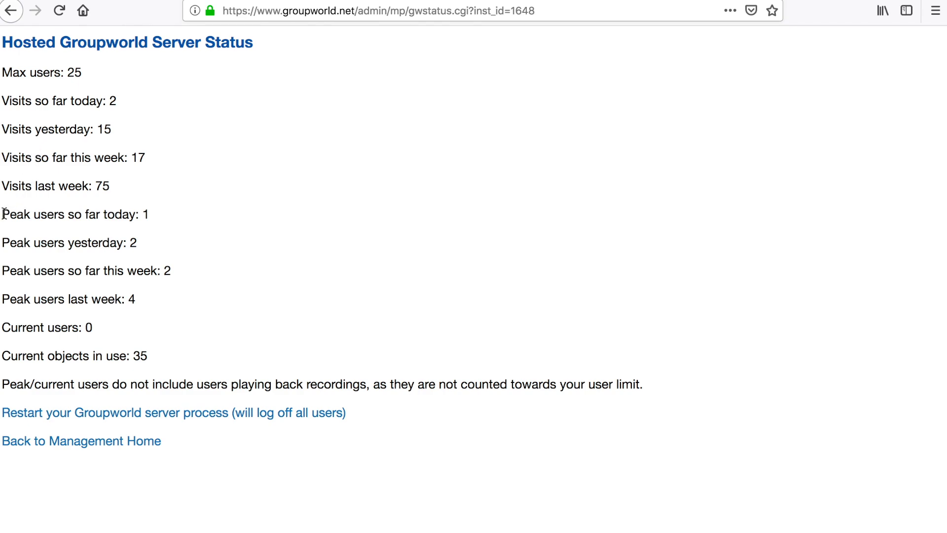
left_click(82, 441)
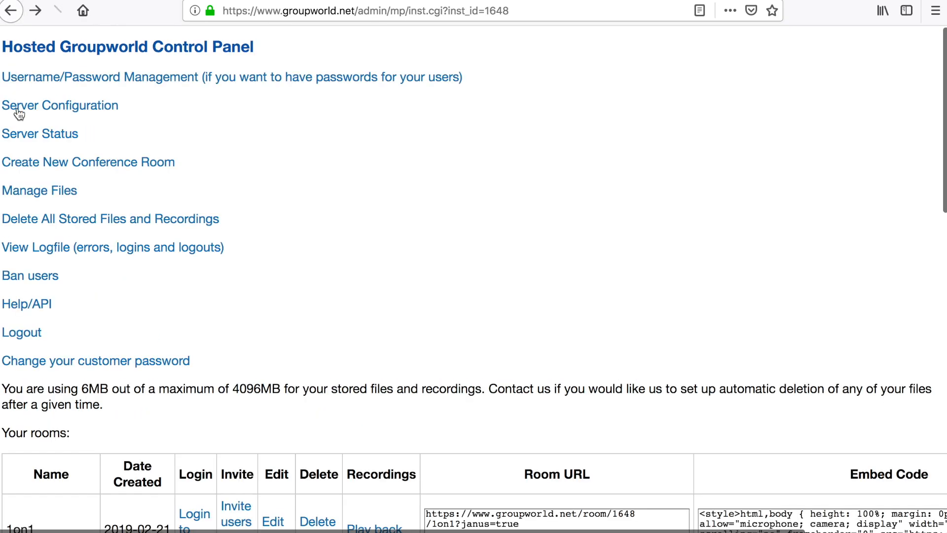
- Start a new conference room and enter the room name test_r
left_click(89, 162)
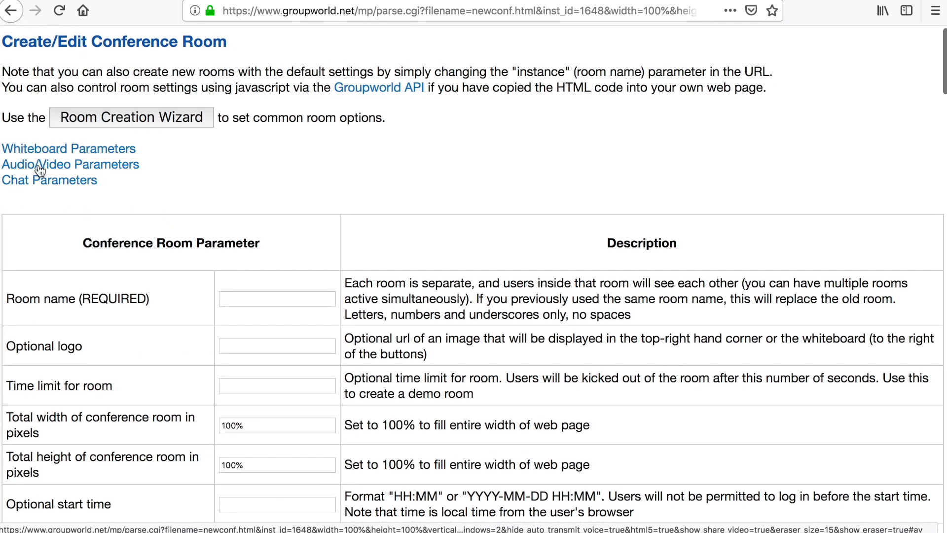
left_click(276, 236)
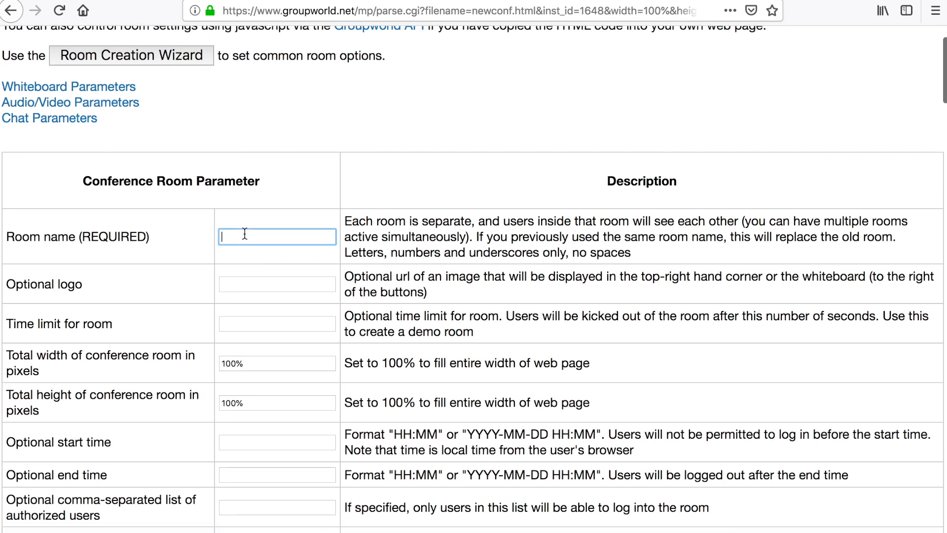
type("test_room")
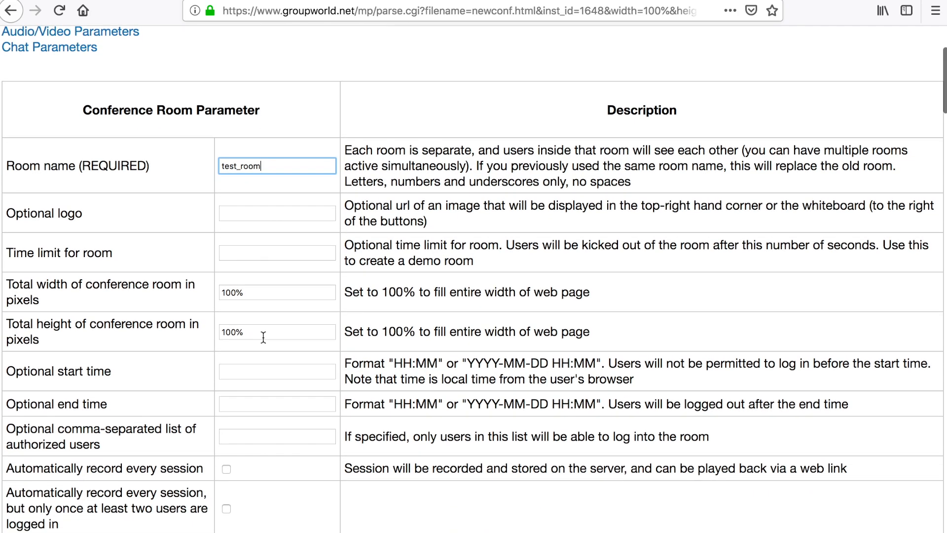
scroll("down", 3)
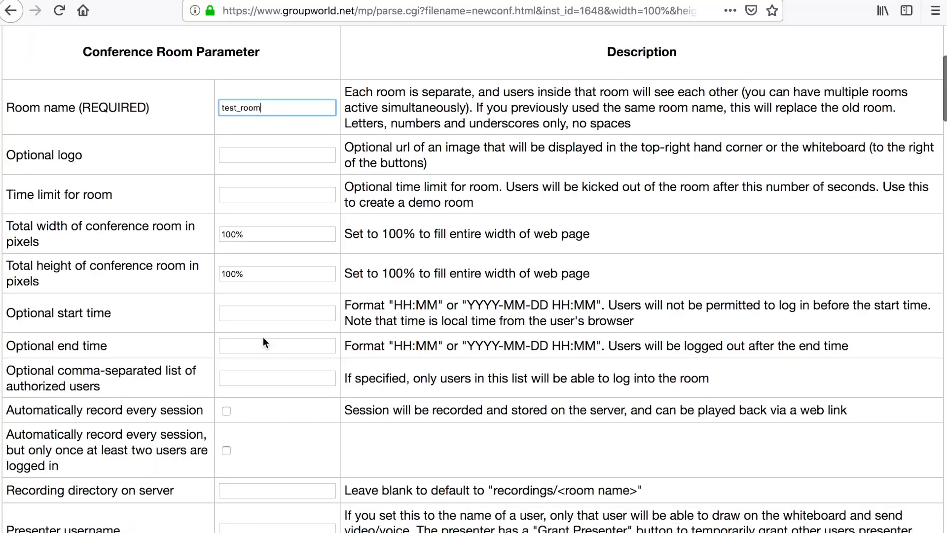
scroll("down", 3)
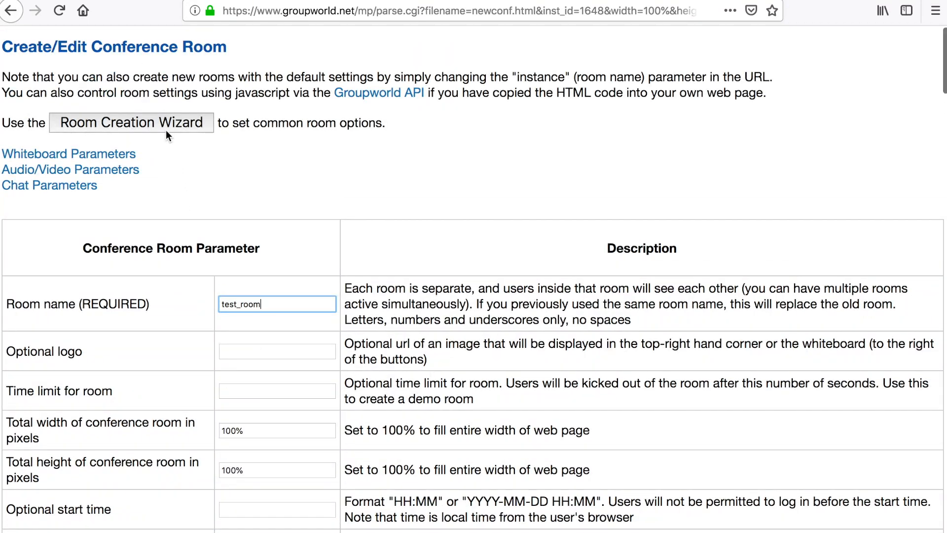
- Answer the Room Creation Wizard's presenter-control question, then go back to control panel home
left_click(131, 122)
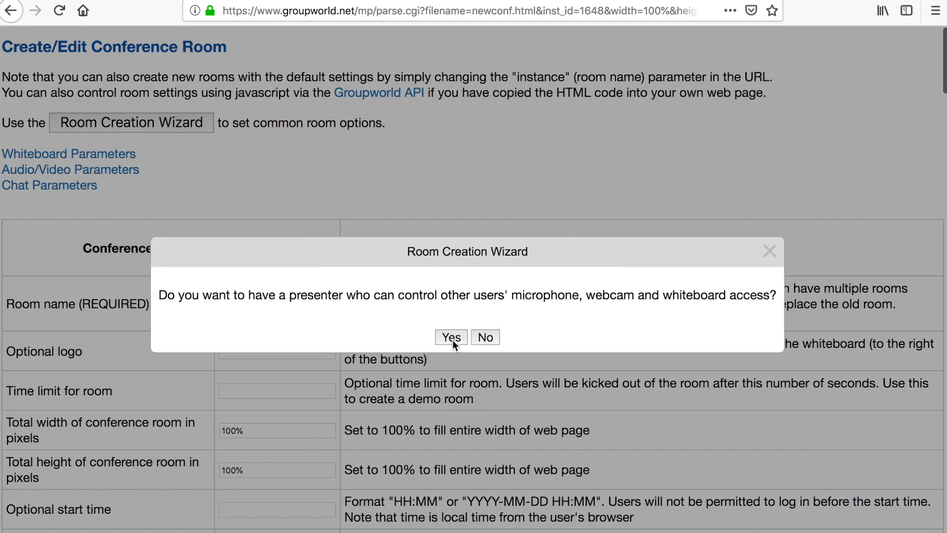
left_click(451, 337)
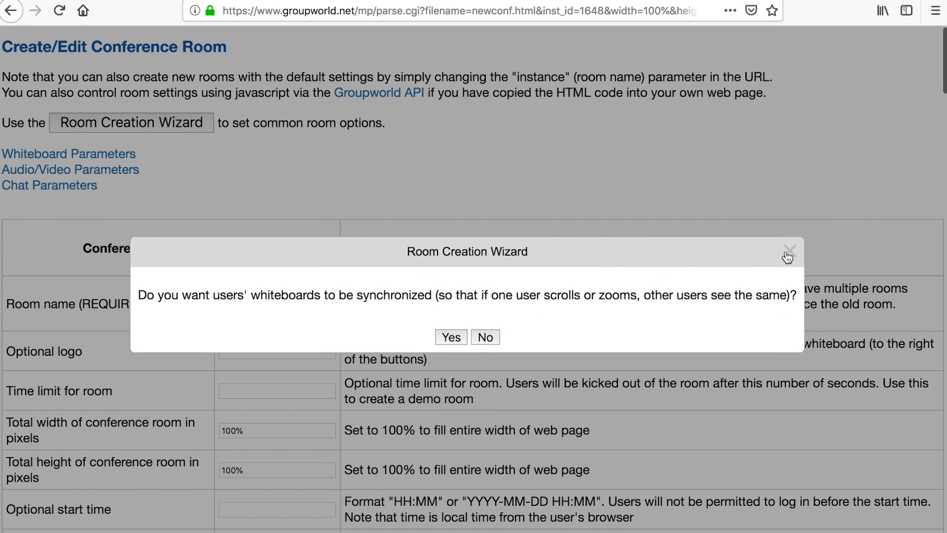
left_click(788, 252)
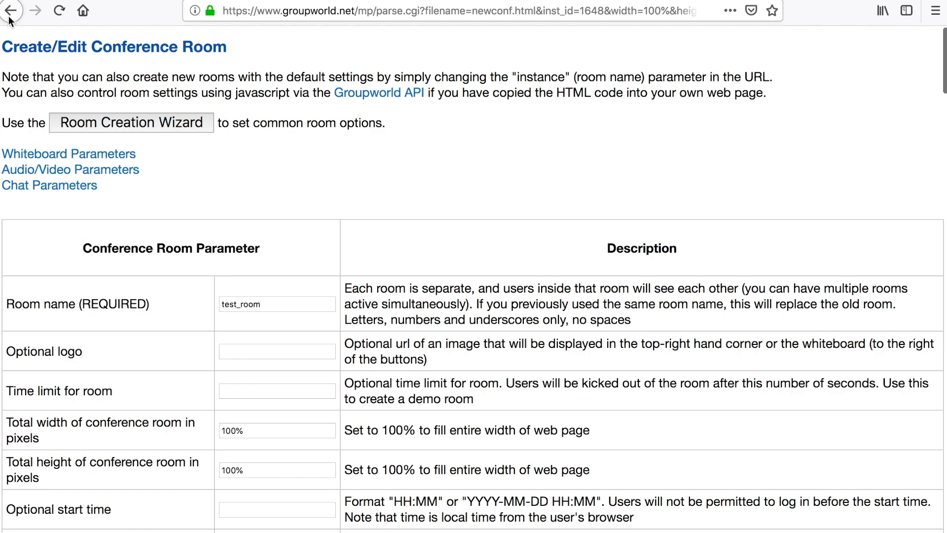
left_click(11, 12)
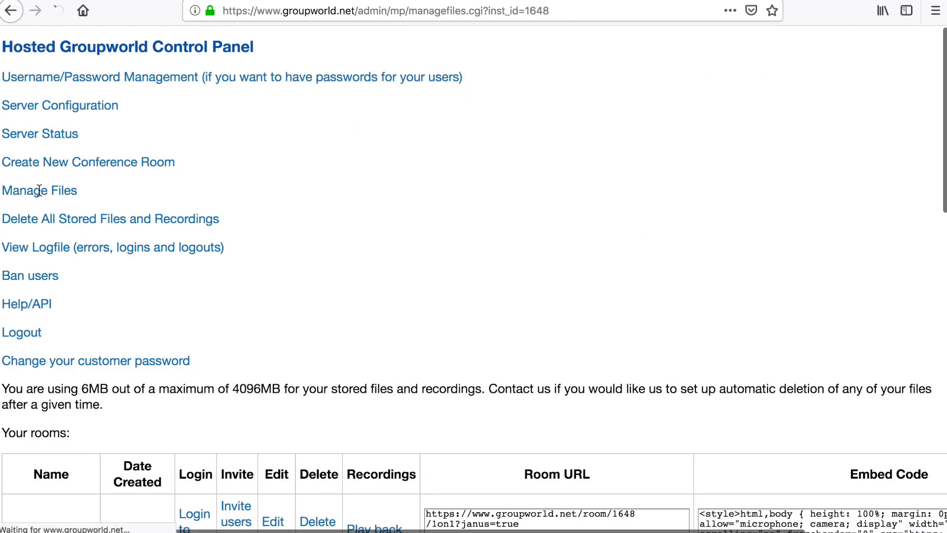
- Browse the File Manager's stored folders, return home, and highlight the automatic file-deletion note
left_click(39, 190)
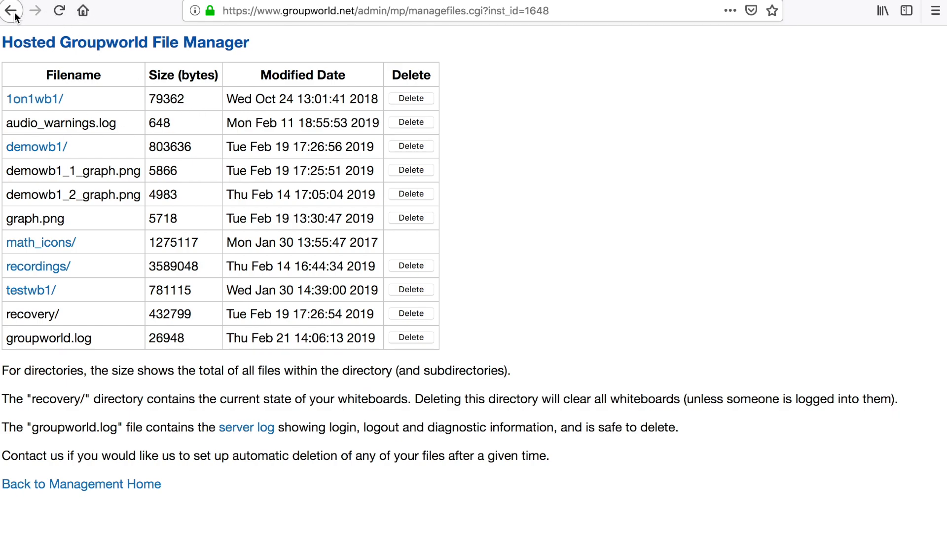
left_click(11, 12)
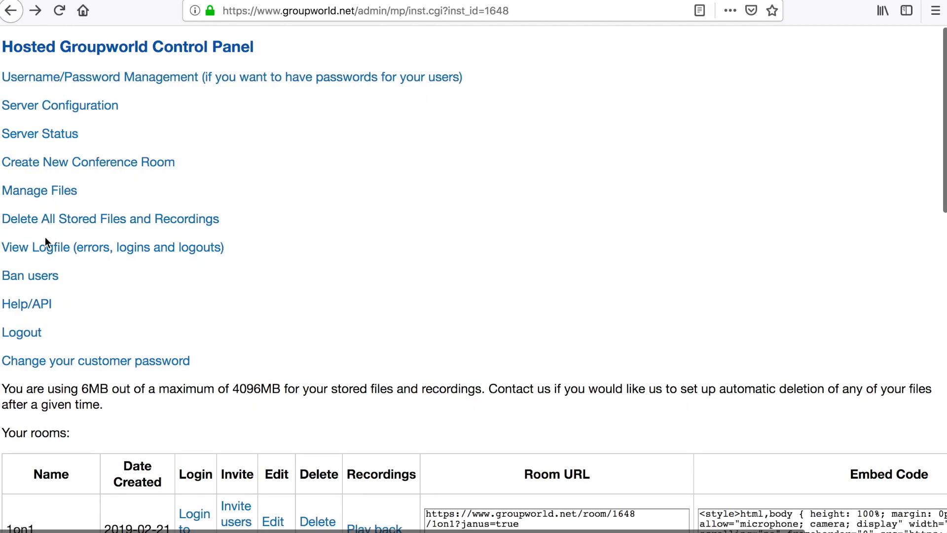
left_click(110, 219)
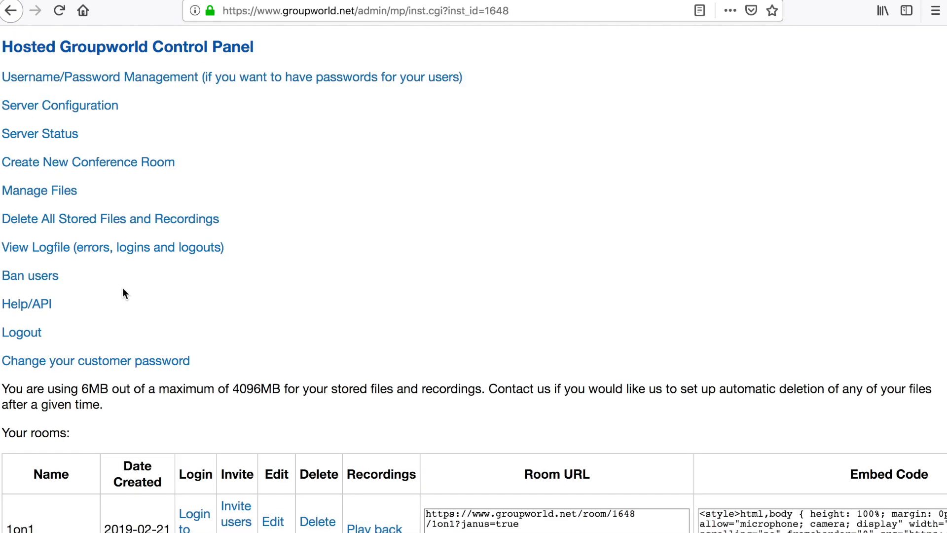
scroll("down", 3)
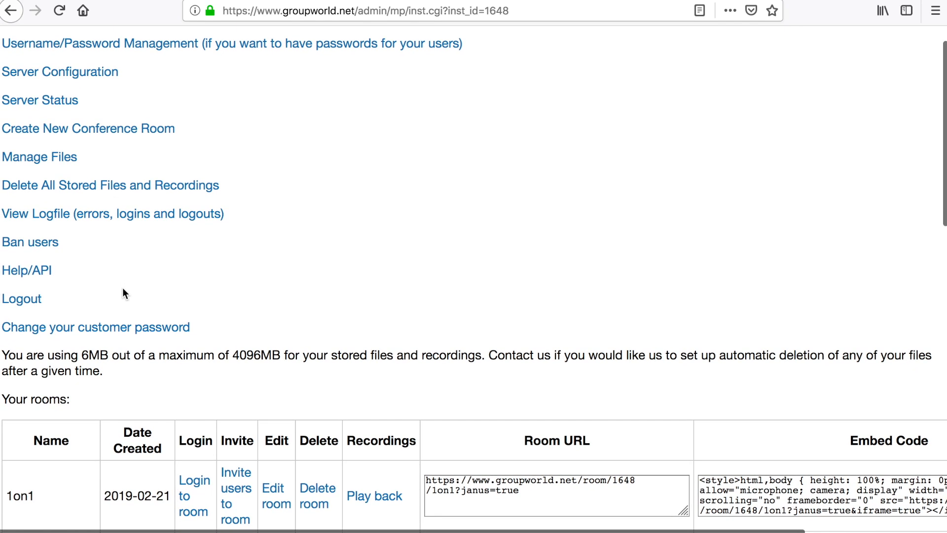
mouse_move(485, 344)
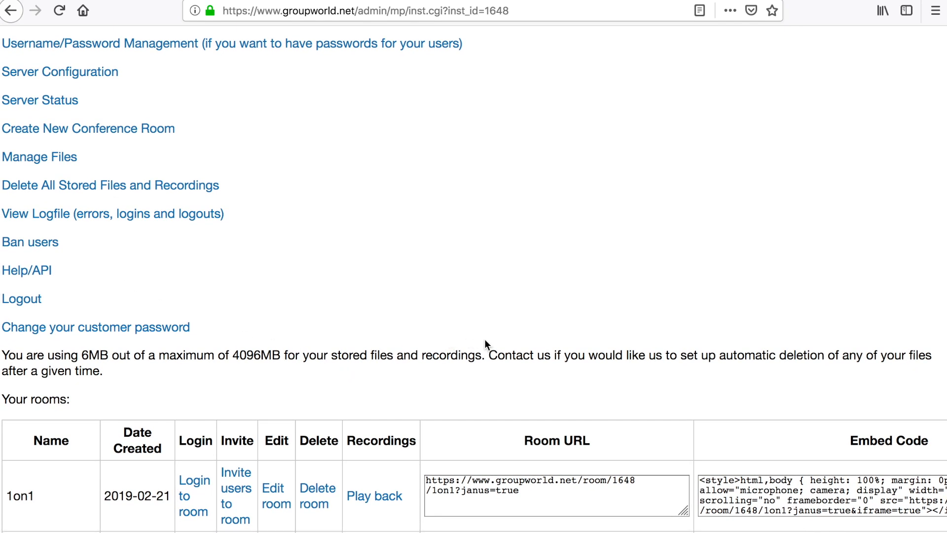
left_click_drag(489, 355, 102, 371)
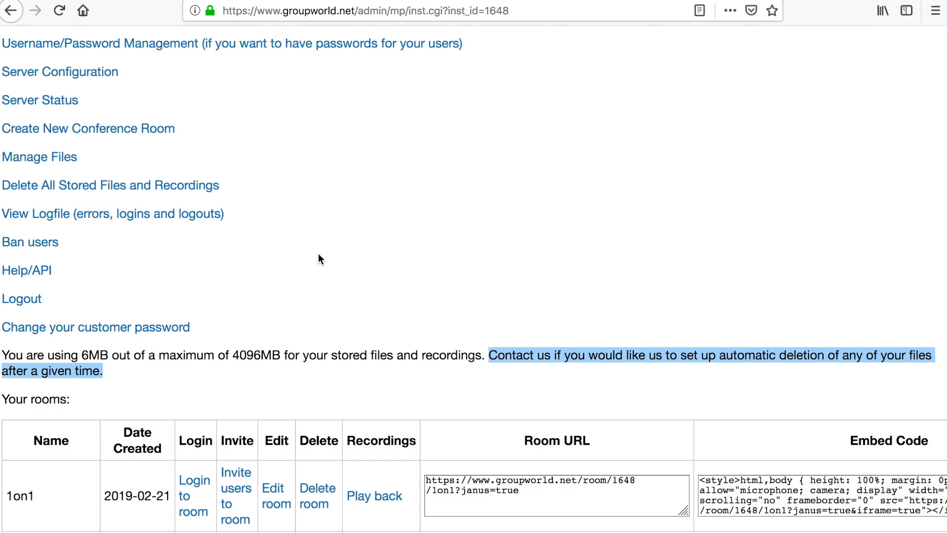
mouse_move(229, 231)
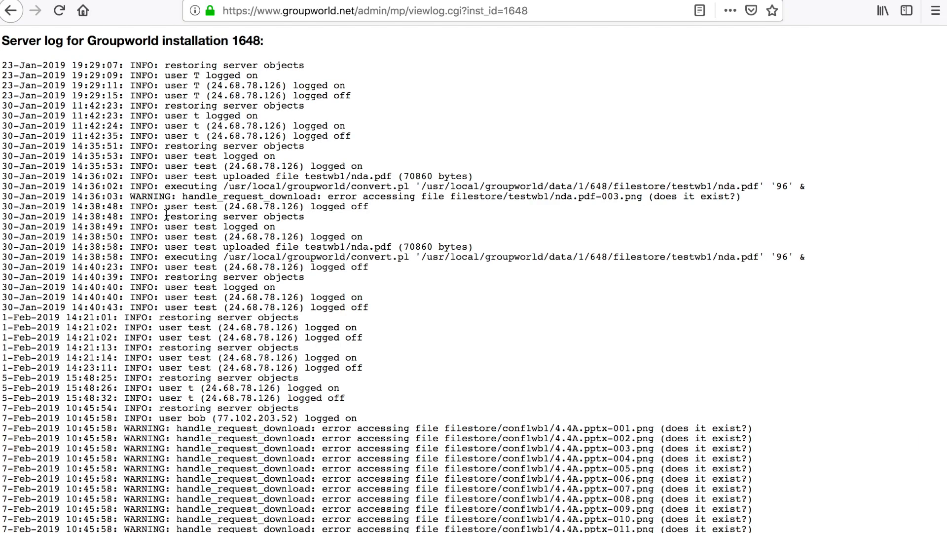
- Scroll through the server log of logins, logouts and errors, then leave it
scroll("down", 3)
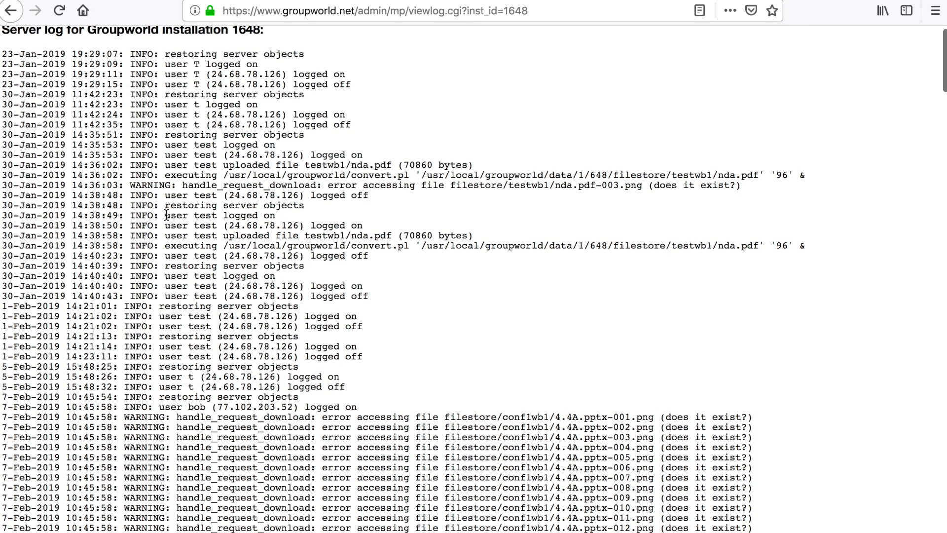
scroll("down", 3)
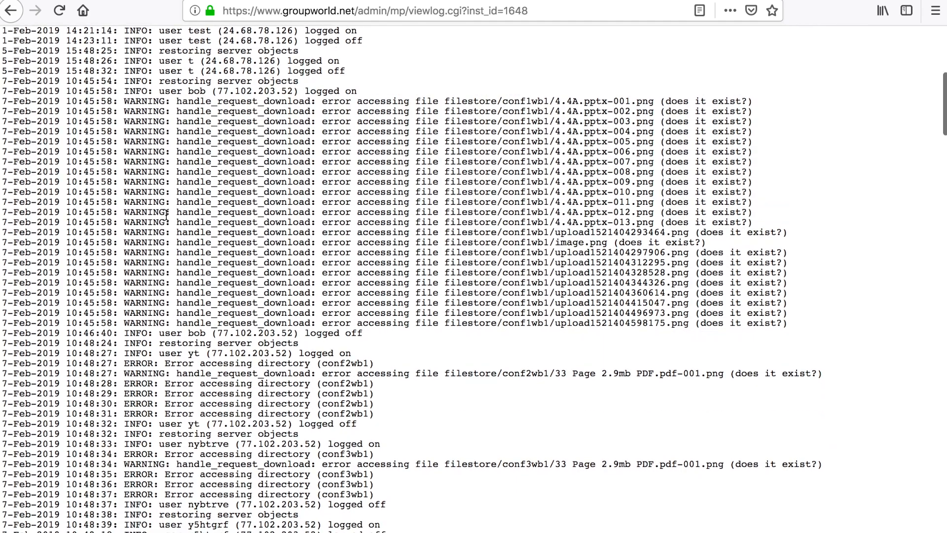
scroll("down", 3)
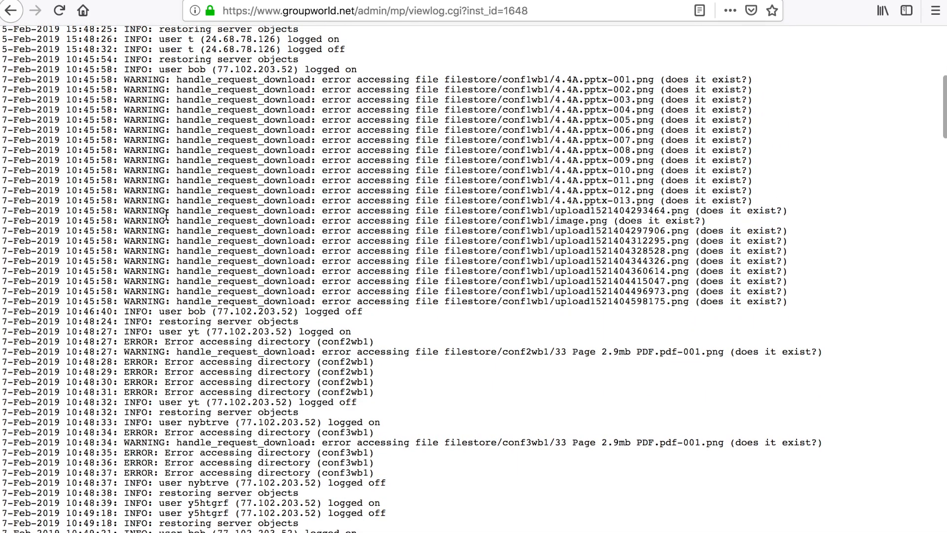
scroll("down", 3)
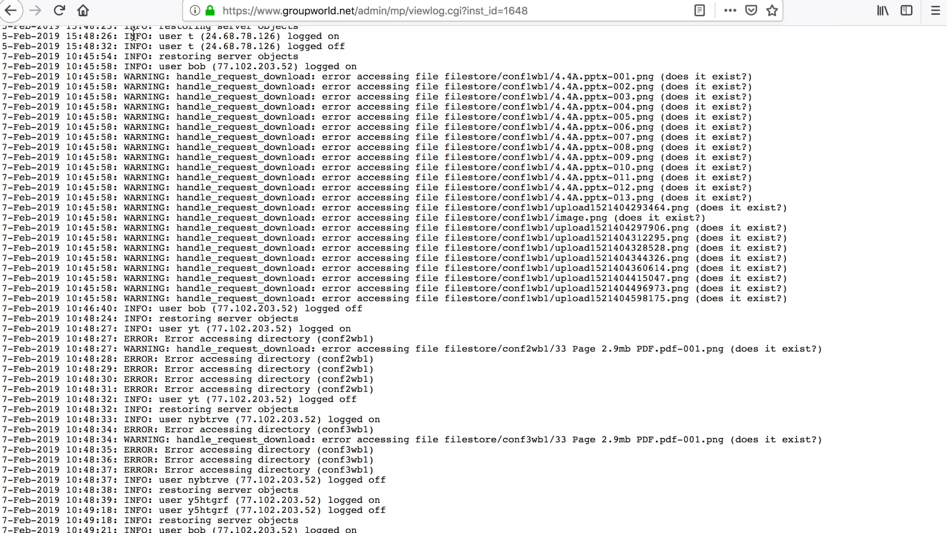
left_click(18, 11)
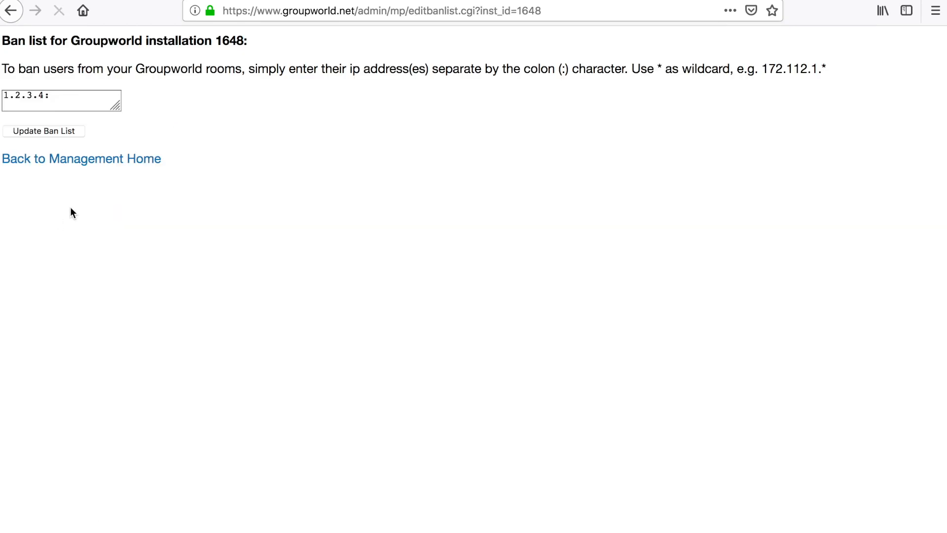
- Append 3.4.5.12 and 12.4.1.* to the banned addresses and update the ban list
left_click(60, 99)
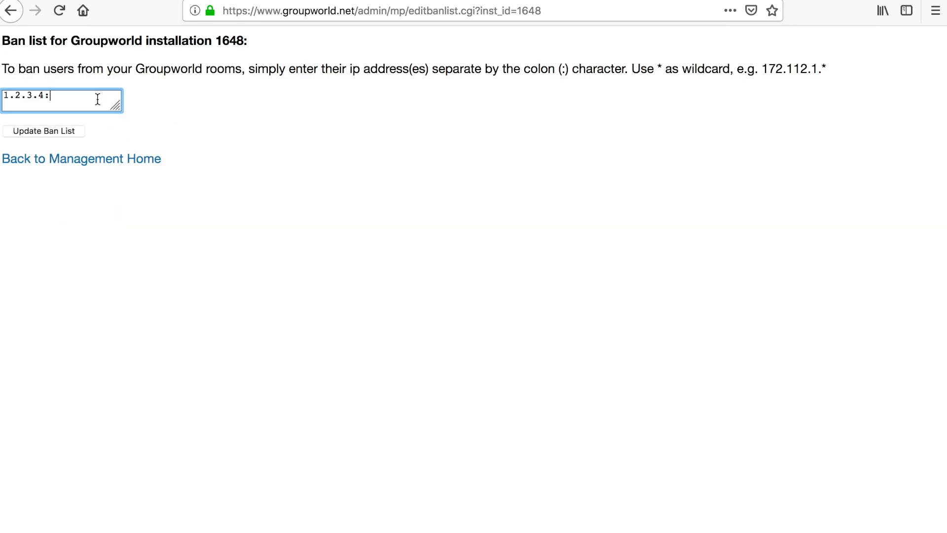
type("3.4.5")
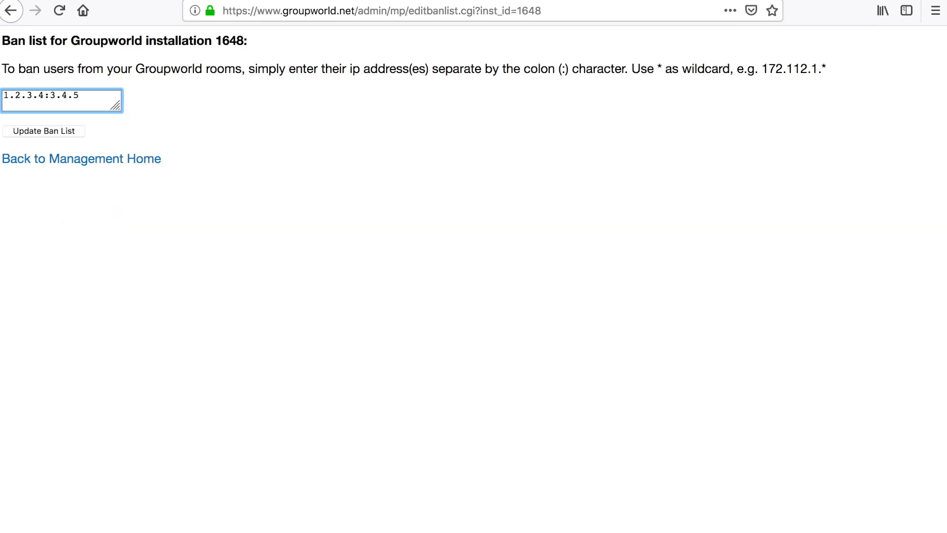
type(".12")
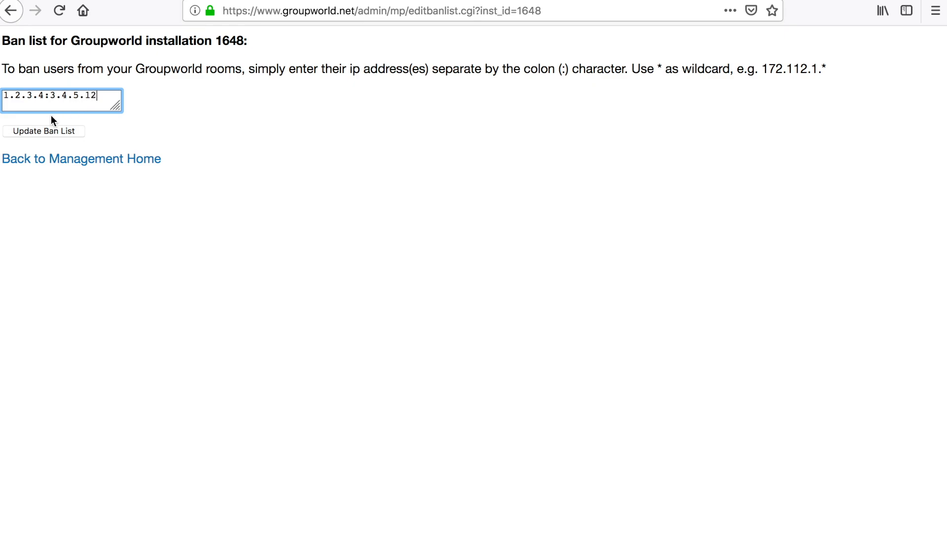
type(":1")
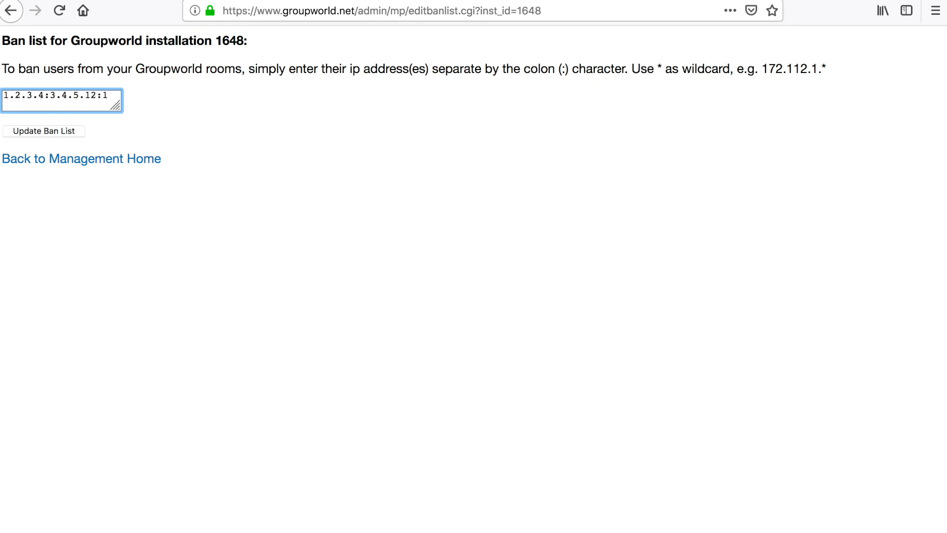
type("2.4.1.*")
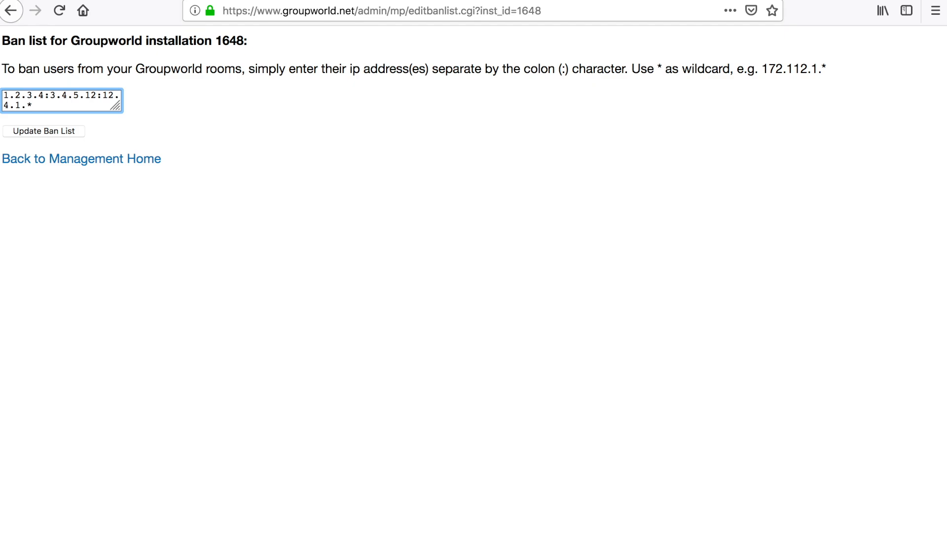
left_click(43, 130)
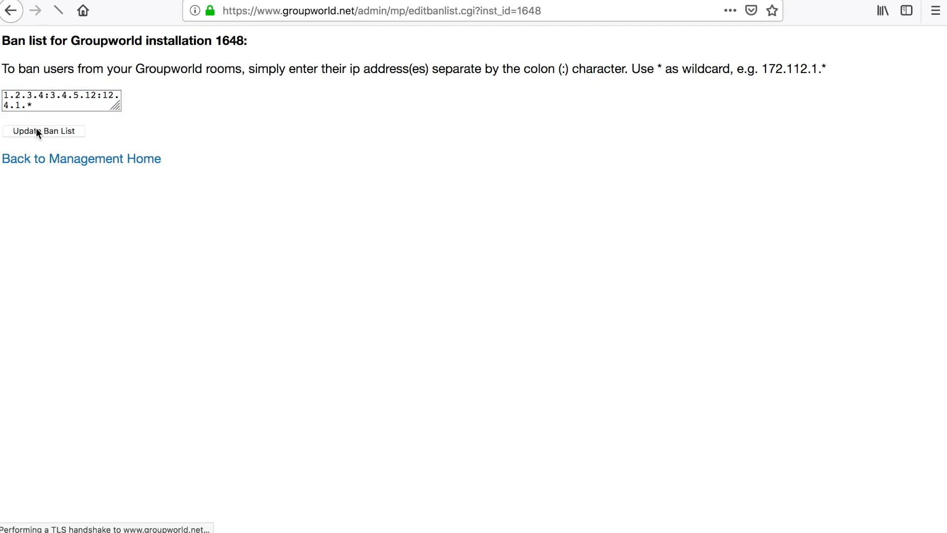
- Look through the Help/API documentation page
left_click(81, 159)
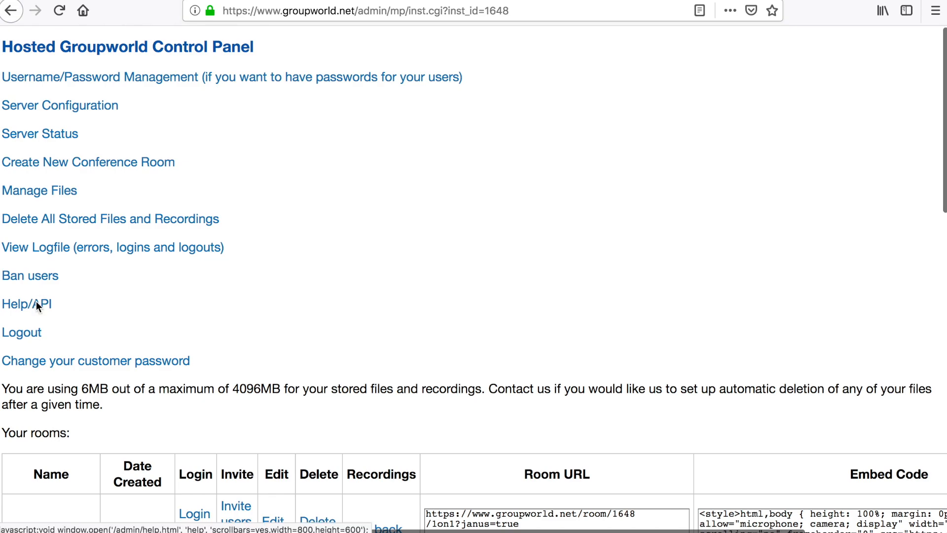
left_click(27, 304)
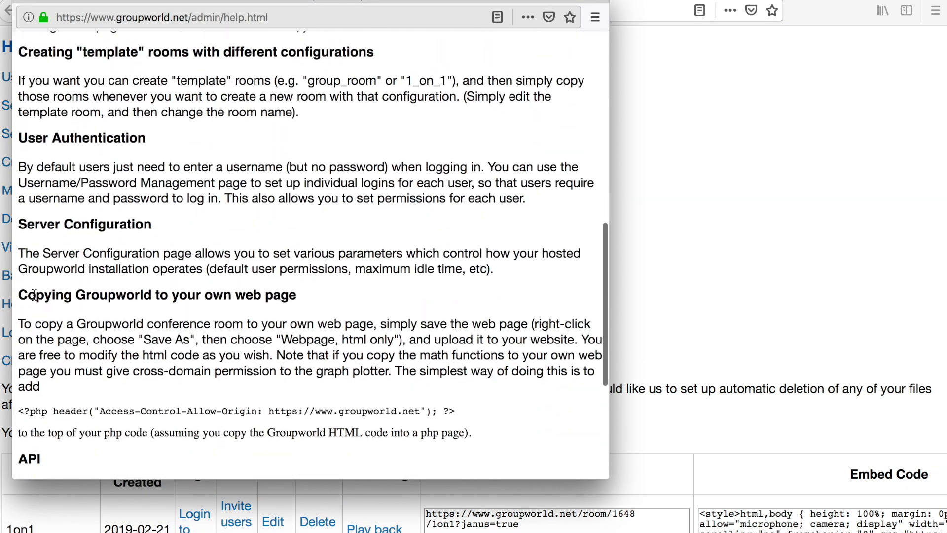
scroll("down", 3)
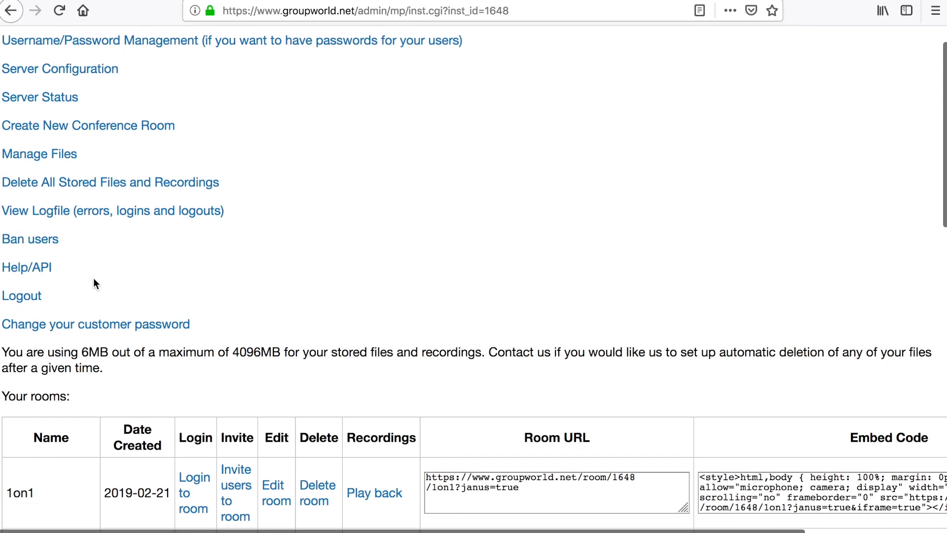
scroll("down", 3)
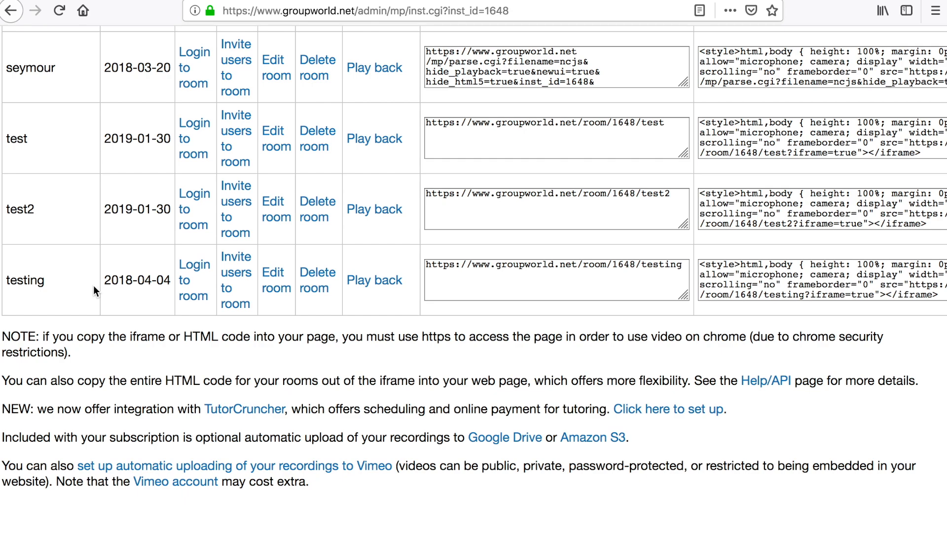
mouse_move(5, 467)
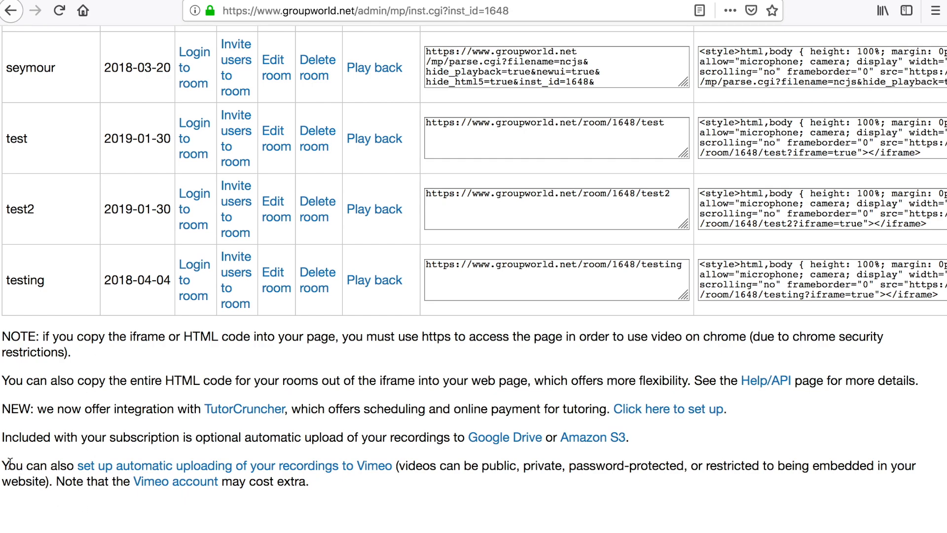
left_click_drag(6, 465, 308, 482)
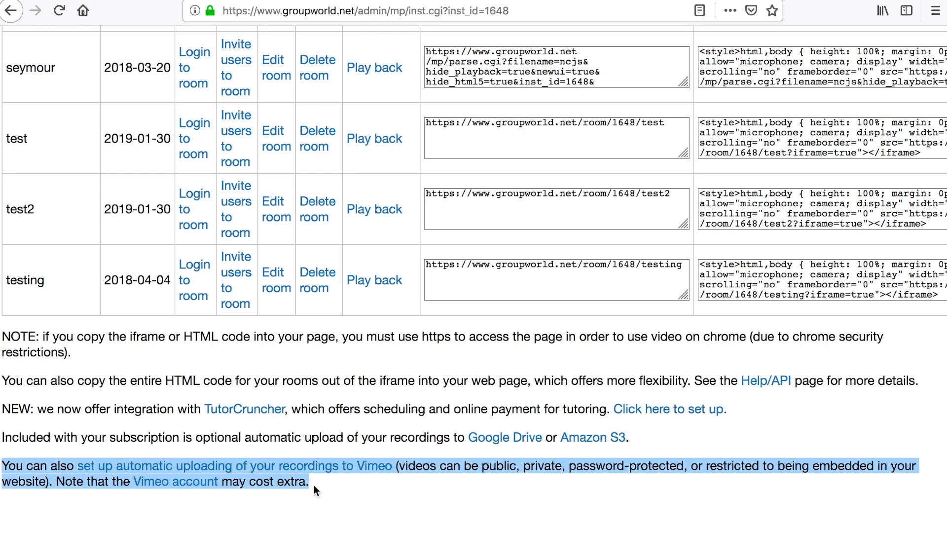
mouse_move(44, 432)
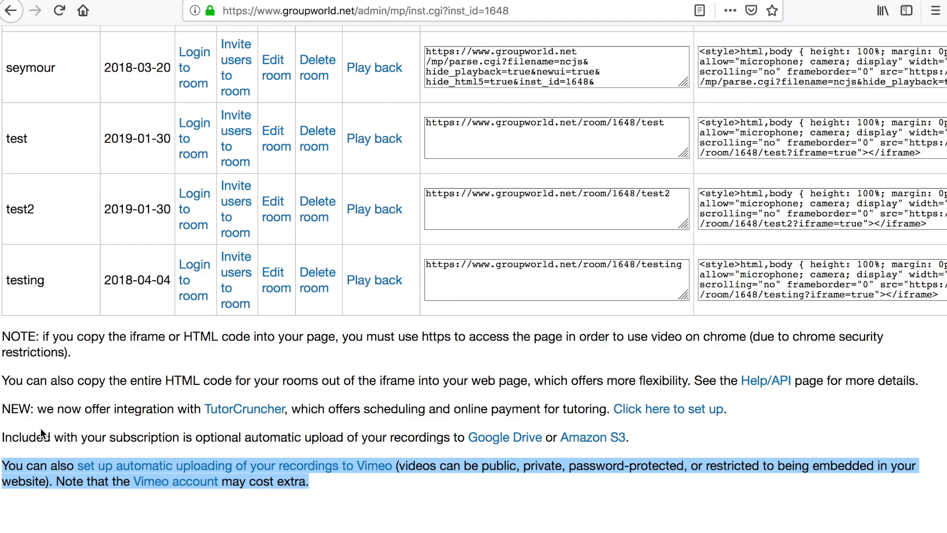